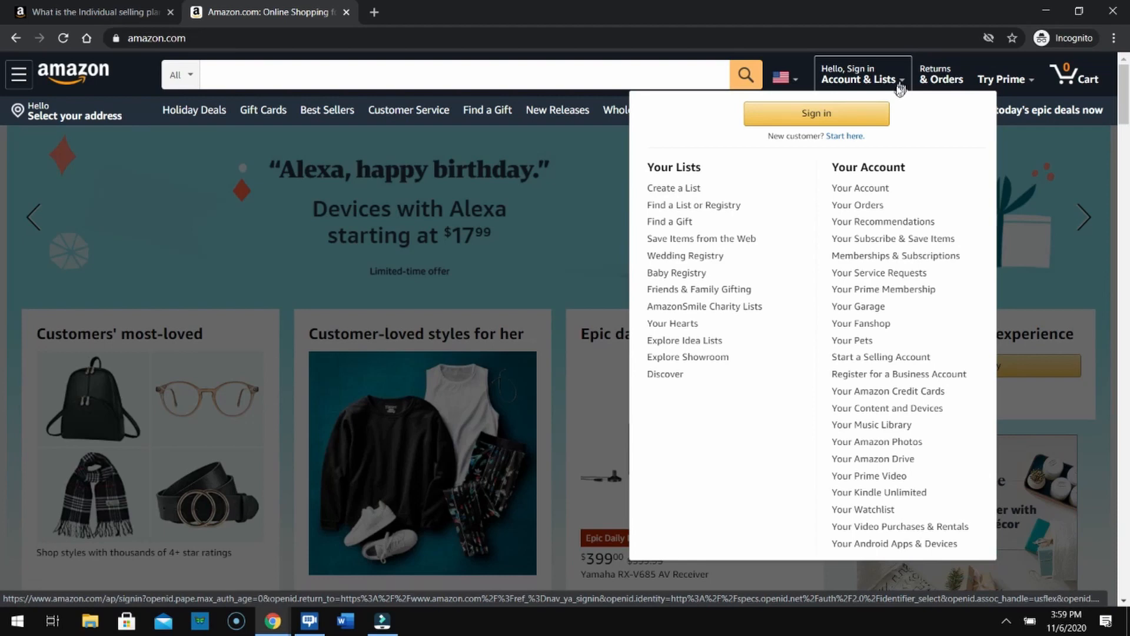
pyautogui.moveTo(816, 114)
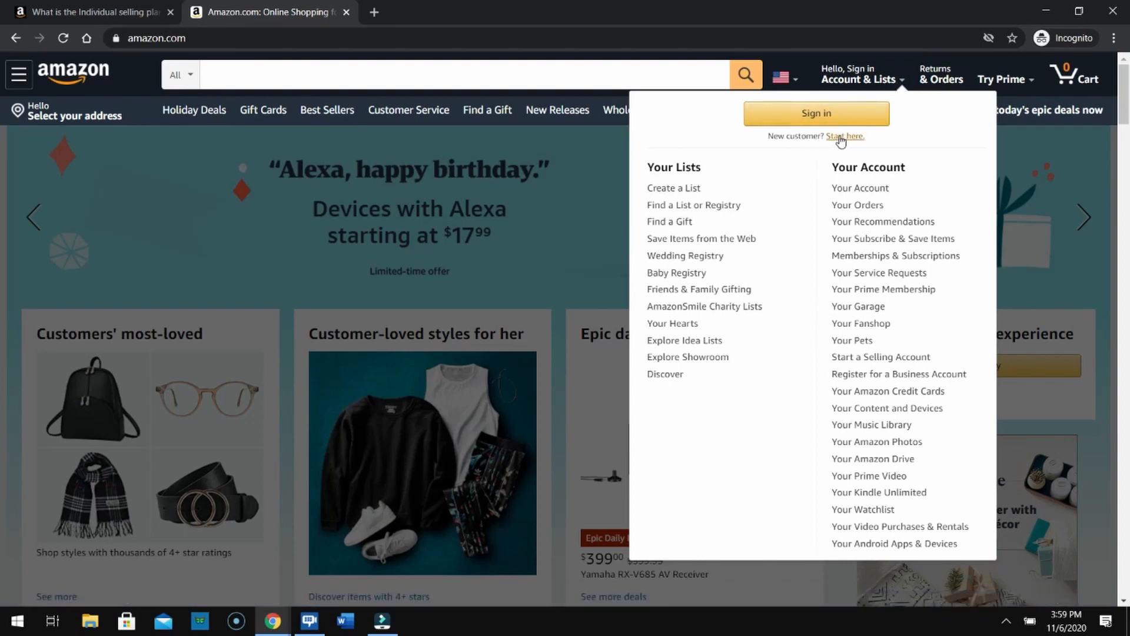
pyautogui.moveTo(844, 136)
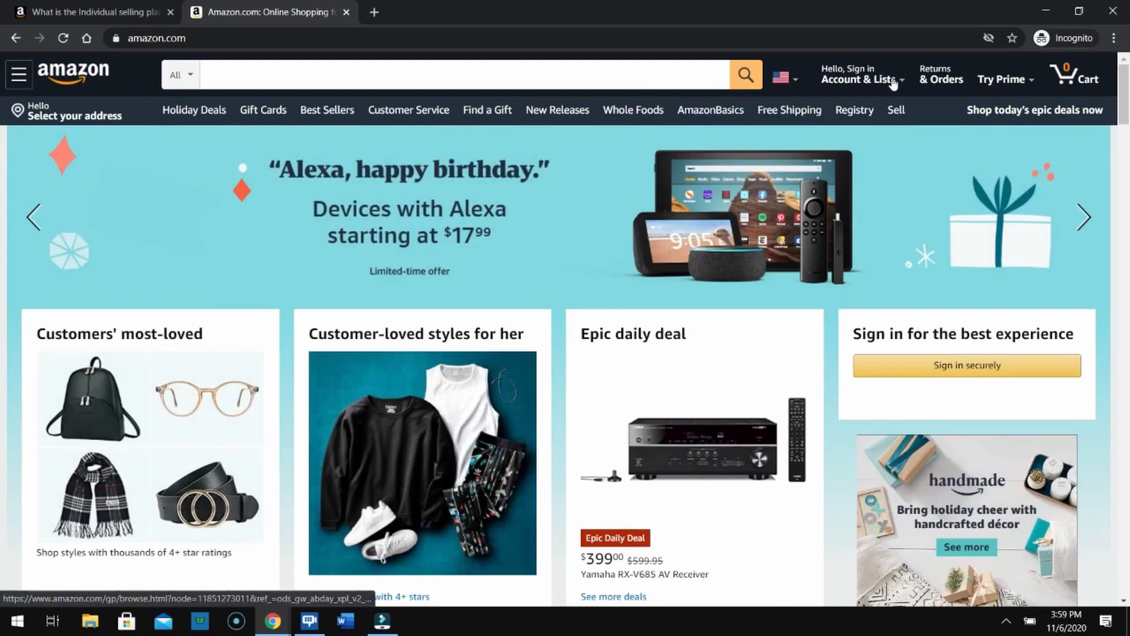
# From the Account & Lists menu, choose Start a Selling Account to reach the $39.99/month seller offer.
pyautogui.click(859, 74)
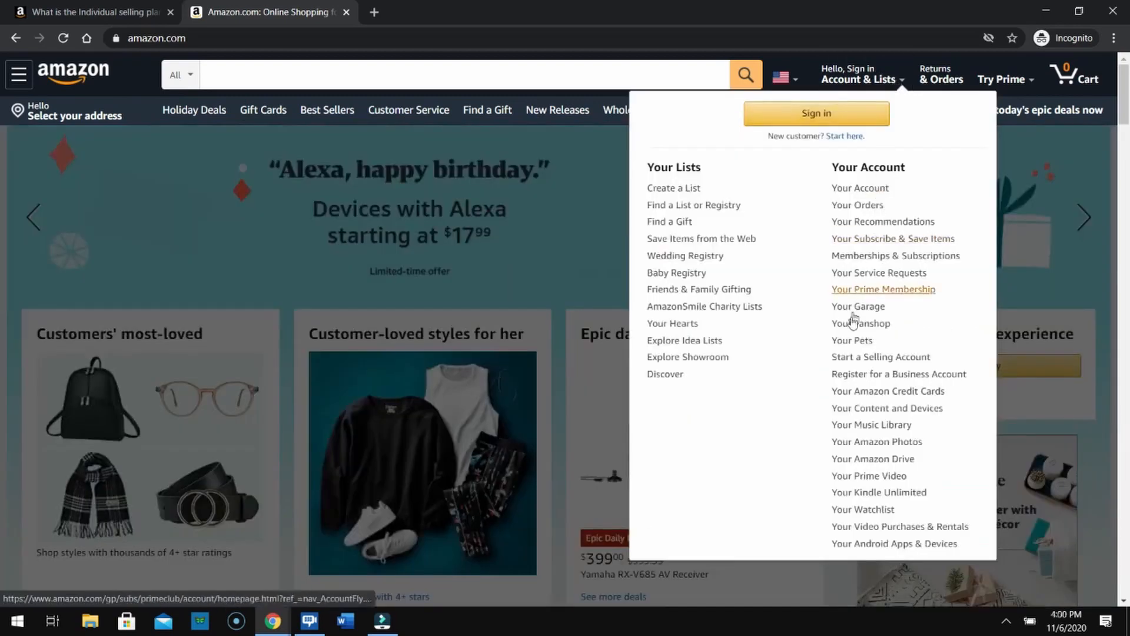
pyautogui.moveTo(881, 357)
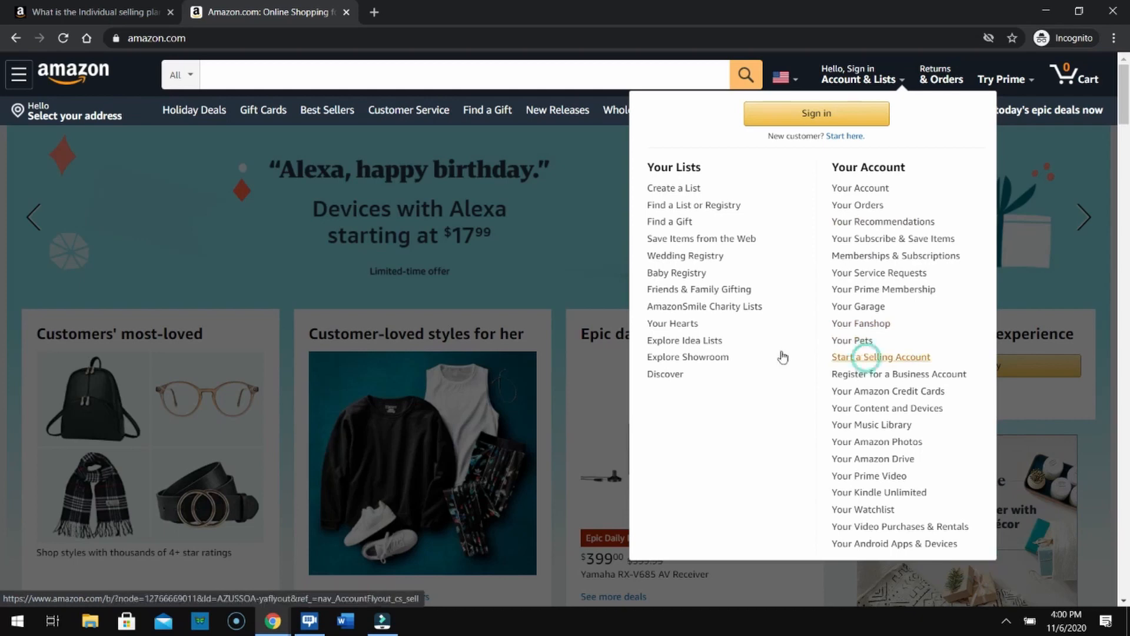
pyautogui.click(880, 357)
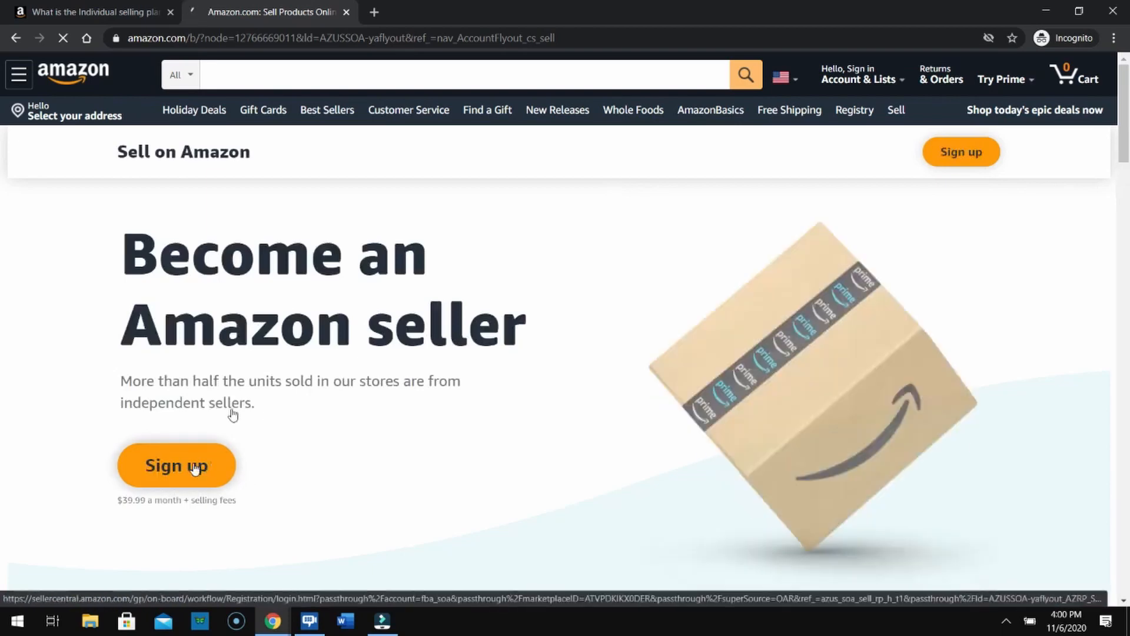
pyautogui.scroll(-3)
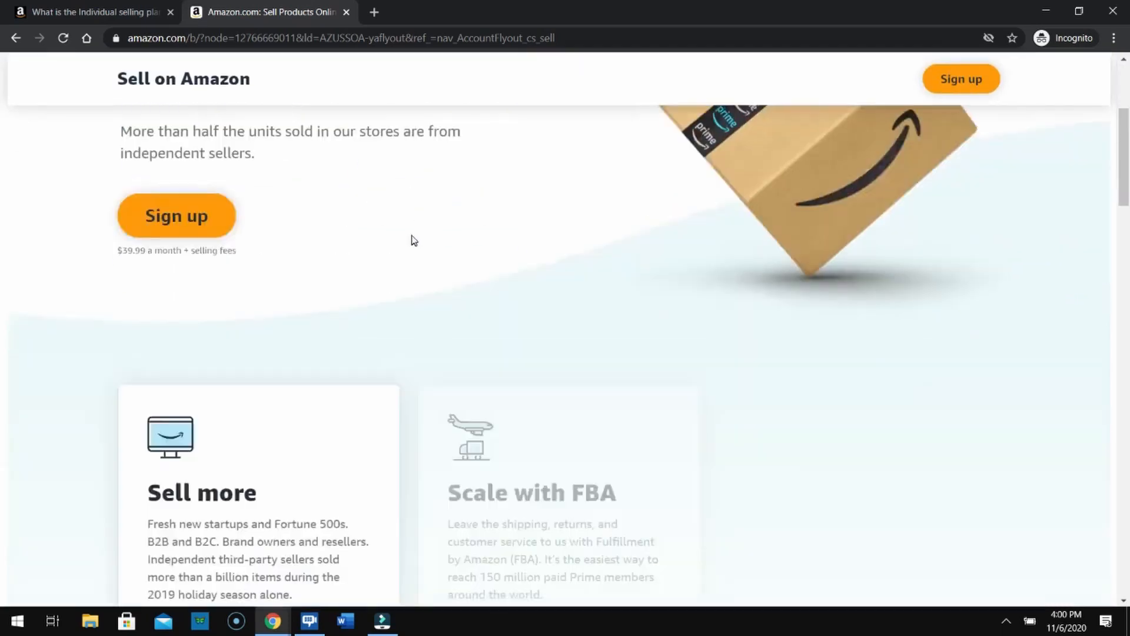
pyautogui.scroll(-3)
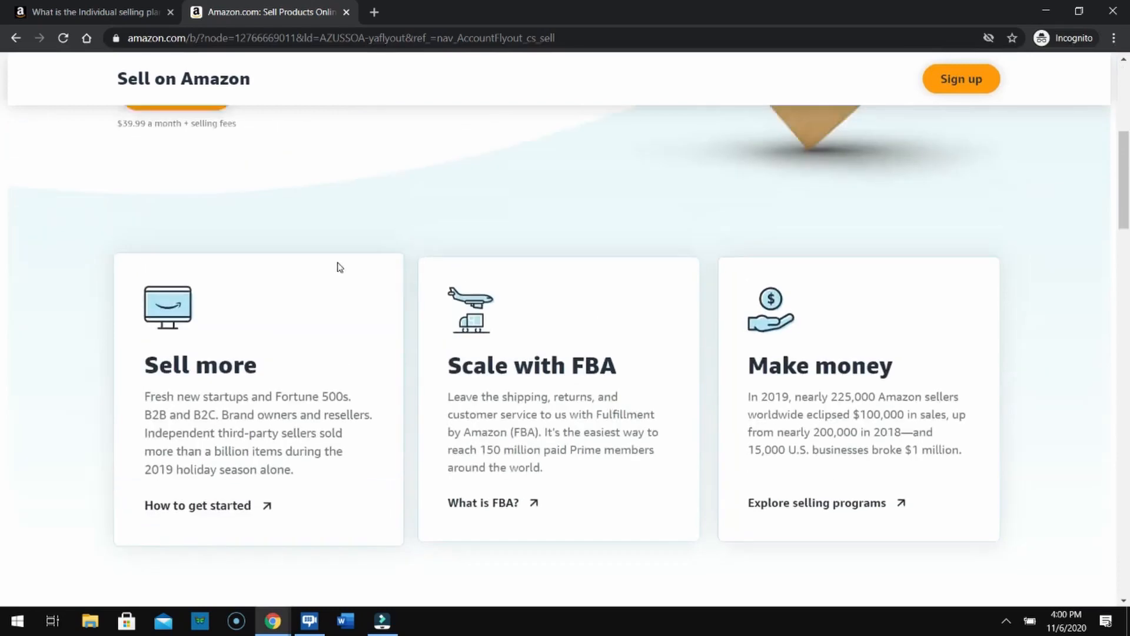
pyautogui.scroll(3)
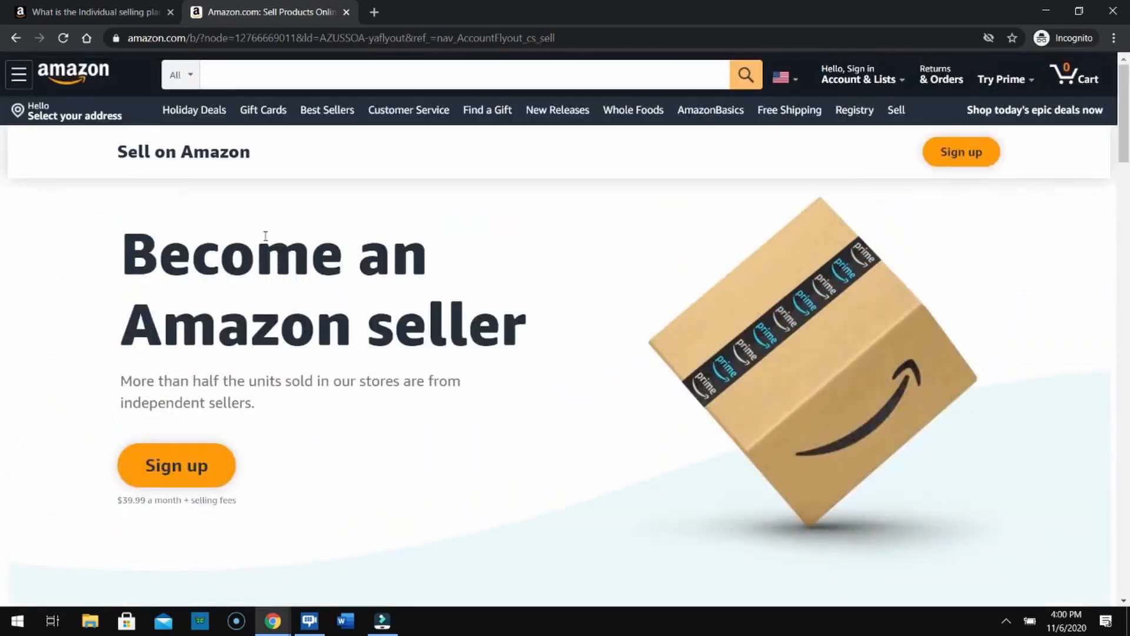
pyautogui.moveTo(176, 466)
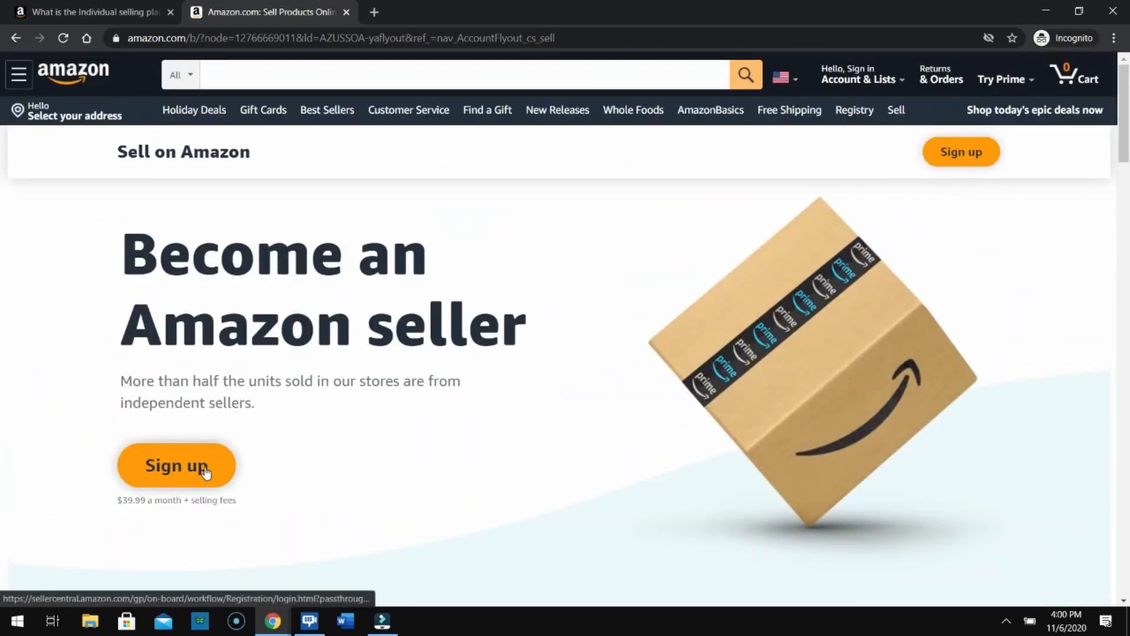
pyautogui.moveTo(229, 500)
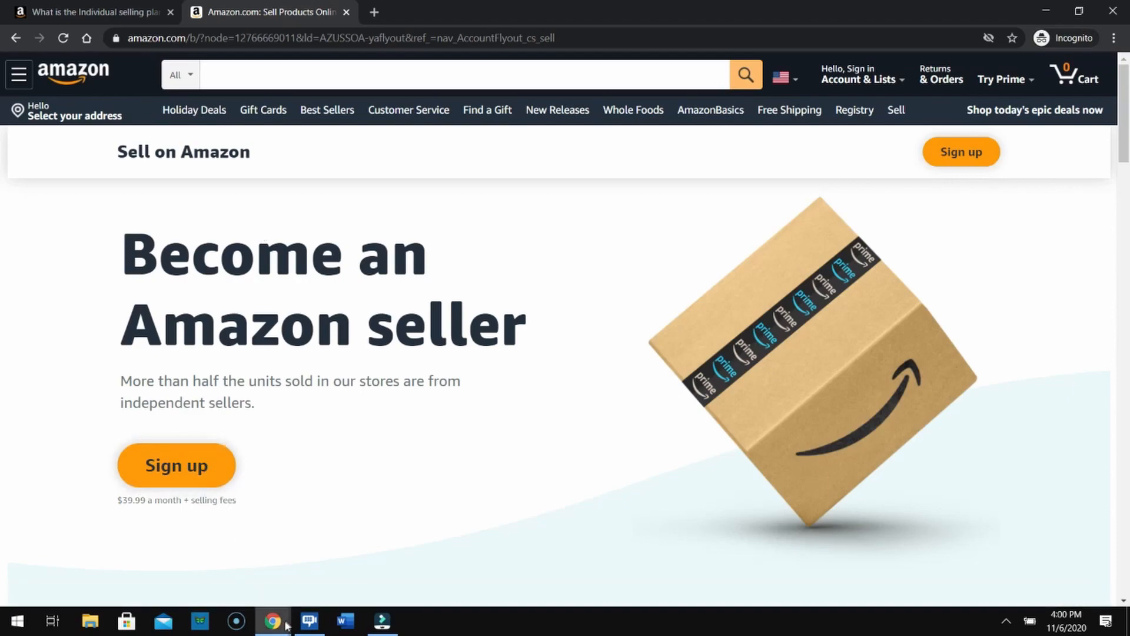
pyautogui.click(94, 12)
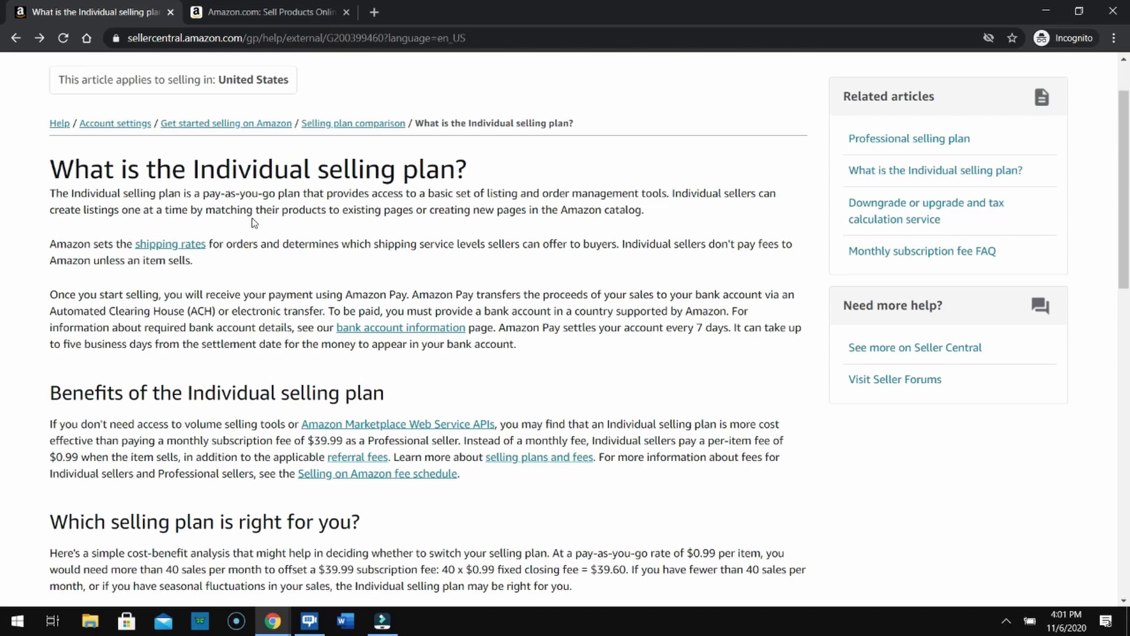
pyautogui.moveTo(1047, 10)
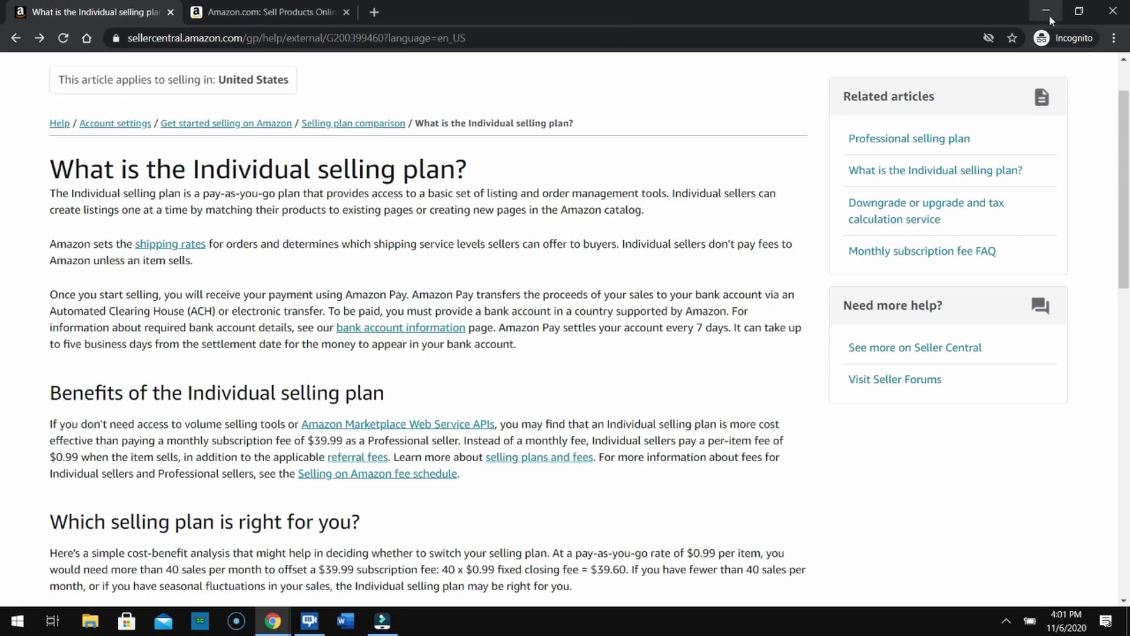
pyautogui.moveTo(1050, 11)
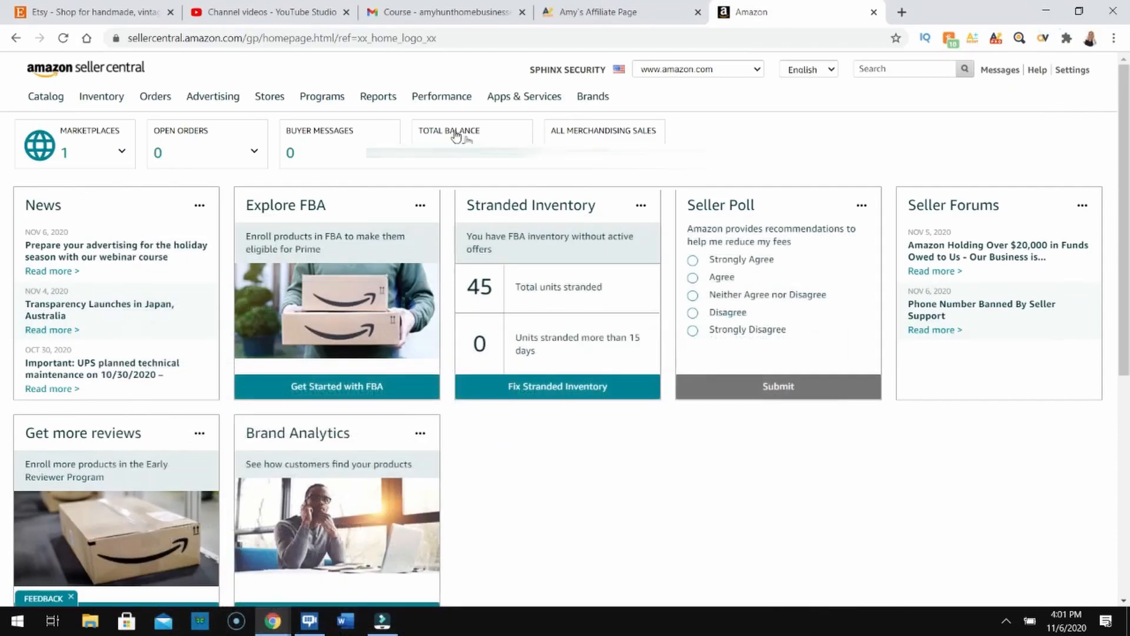
pyautogui.moveTo(65, 76)
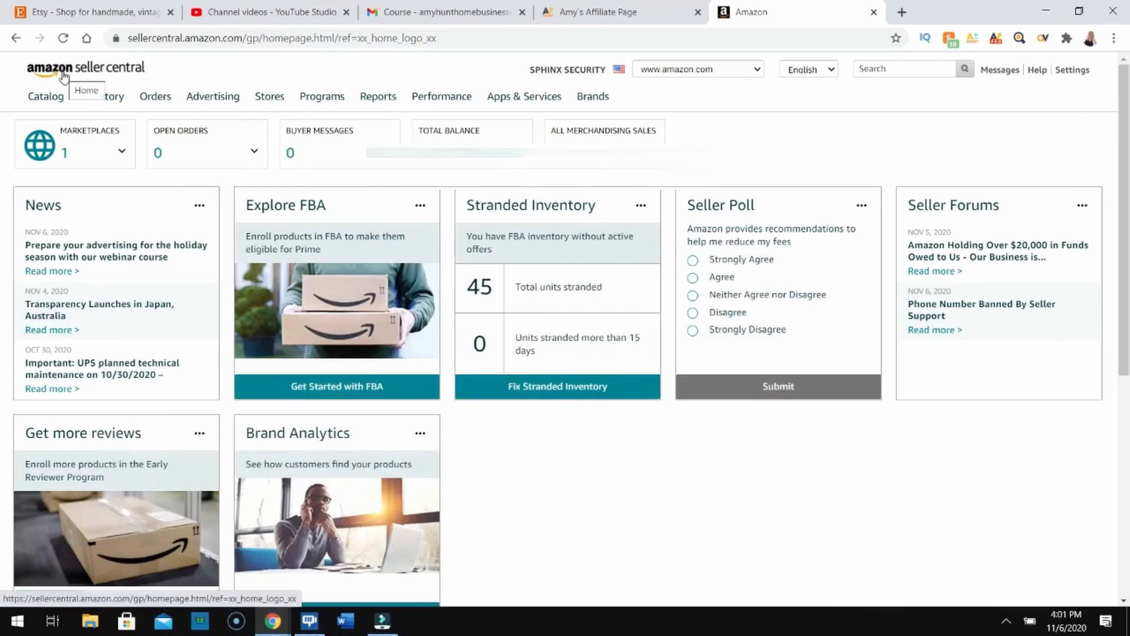
pyautogui.moveTo(76, 68)
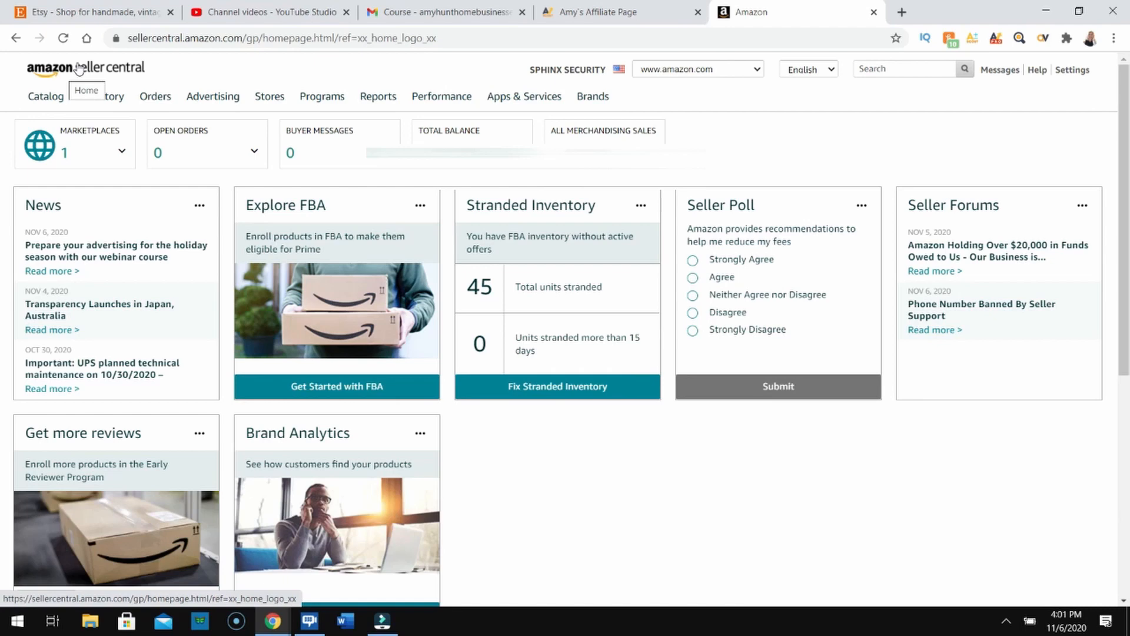
# Reload the Seller Central Home dashboard using the amazon seller central logo.
pyautogui.click(101, 96)
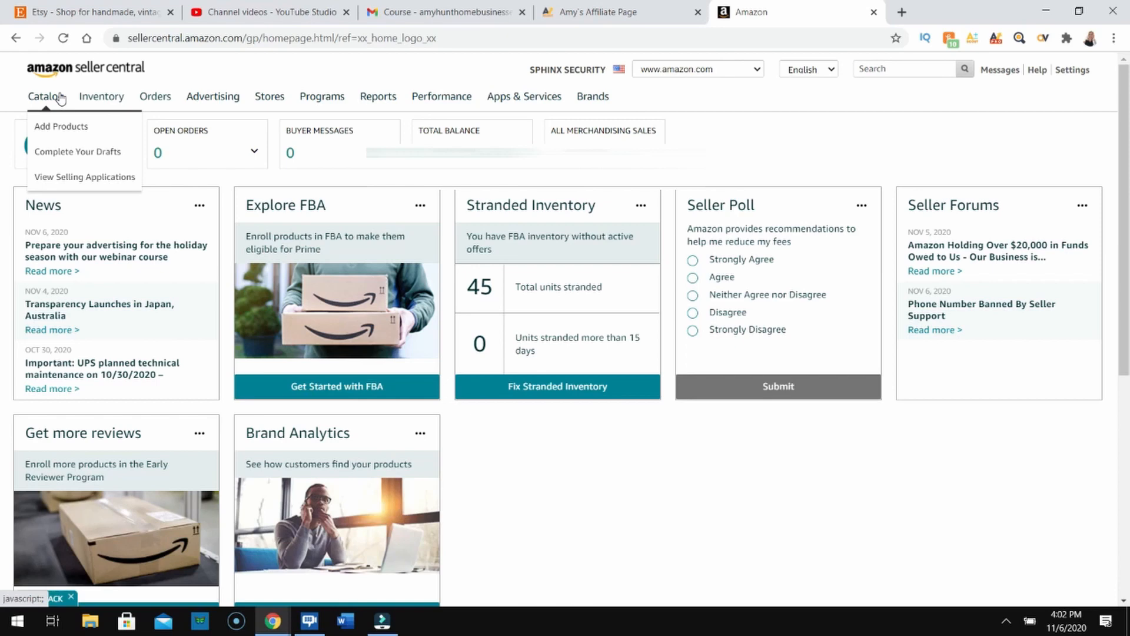
# Dismiss the Catalog menu and switch to the Gmail 'Course' email tab.
pyautogui.click(299, 226)
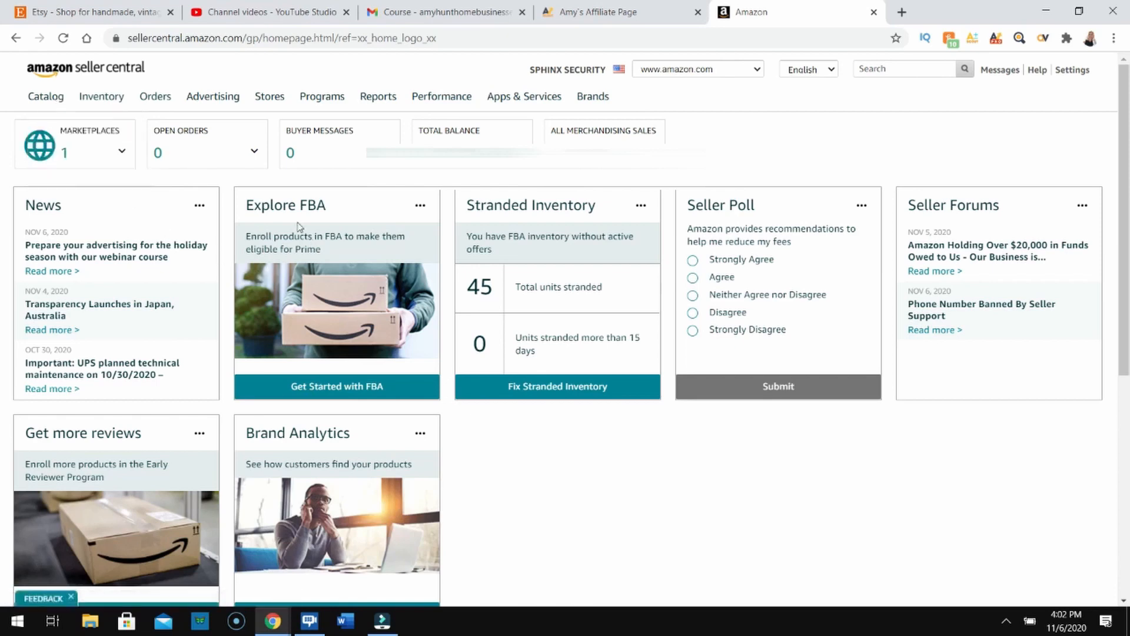
pyautogui.moveTo(375, 328)
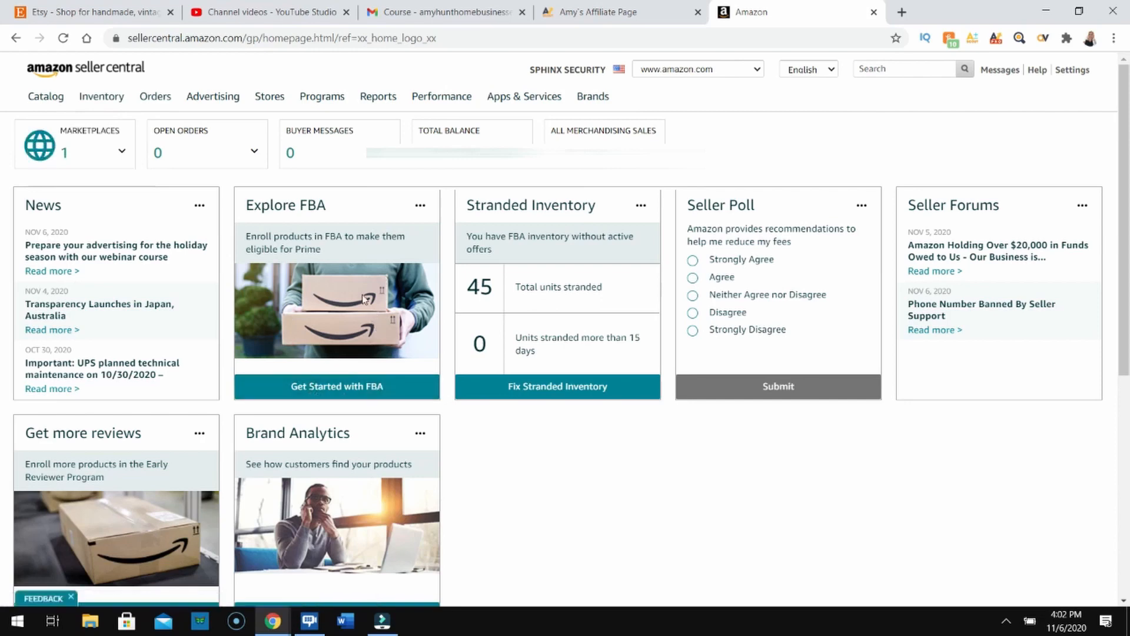
pyautogui.moveTo(364, 285)
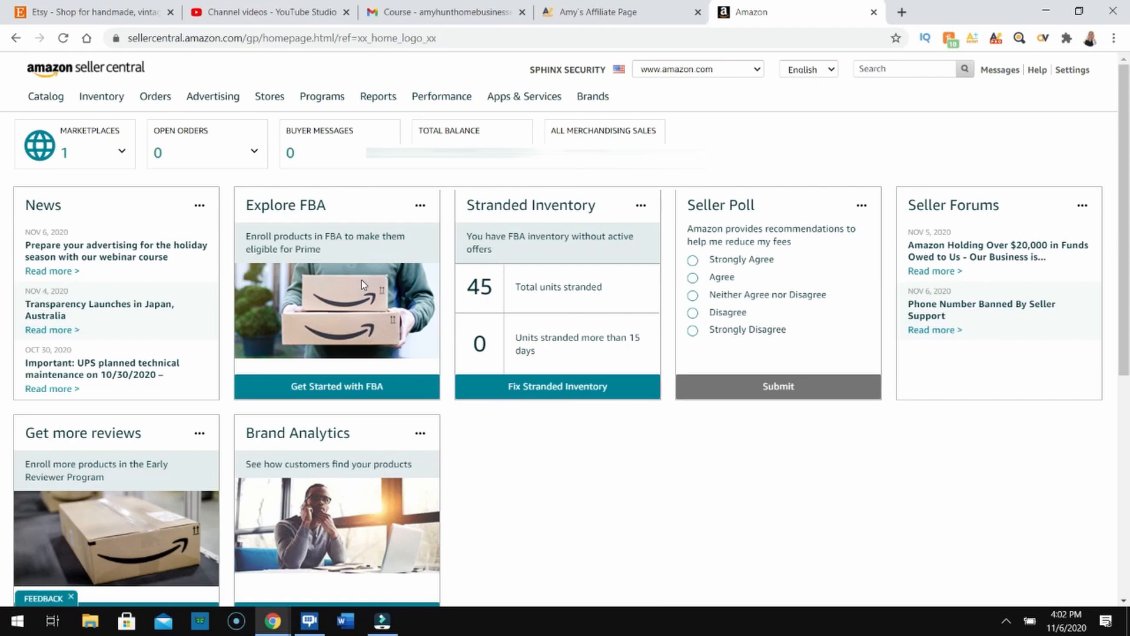
pyautogui.moveTo(261, 74)
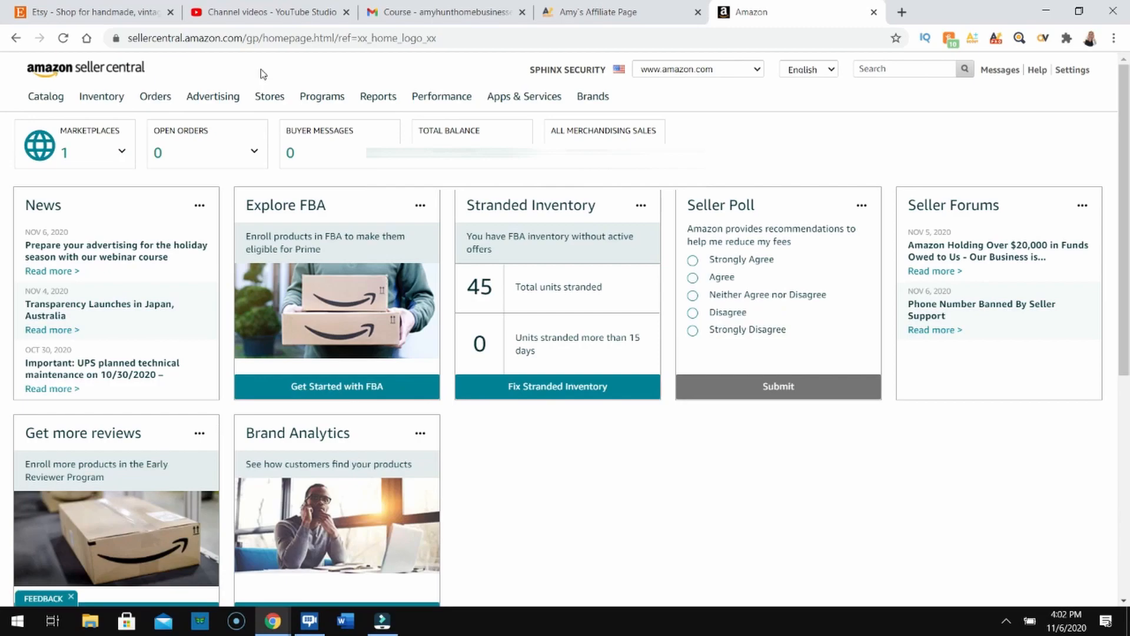
pyautogui.click(443, 12)
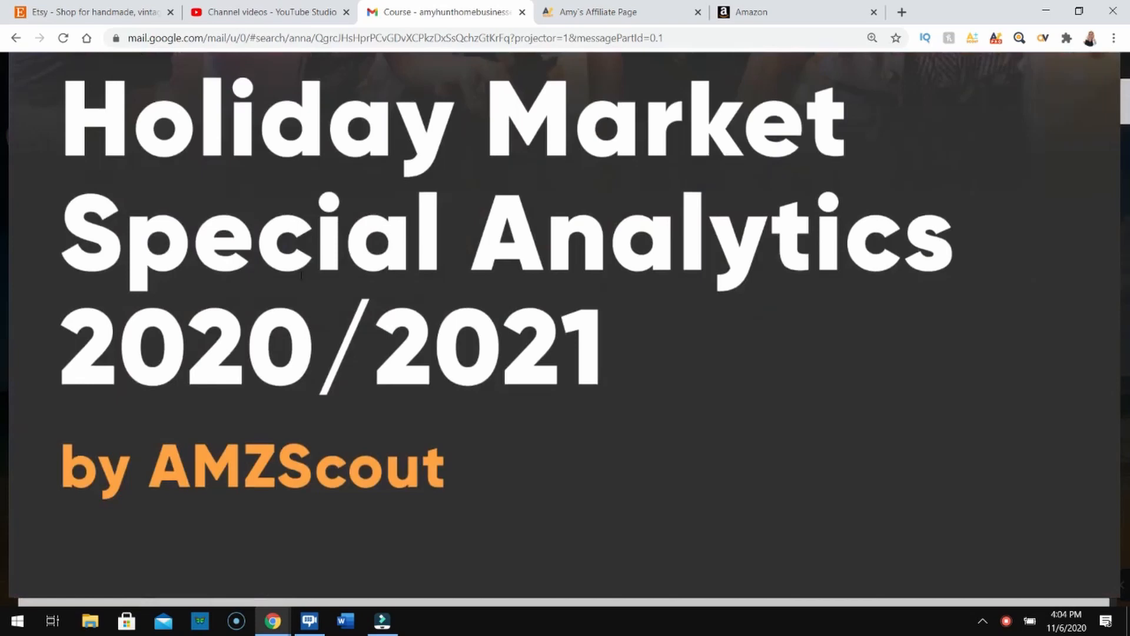
# Scroll the AMZScout PDF preview to page 2's November and December 2020 holiday tables.
pyautogui.scroll(-3)
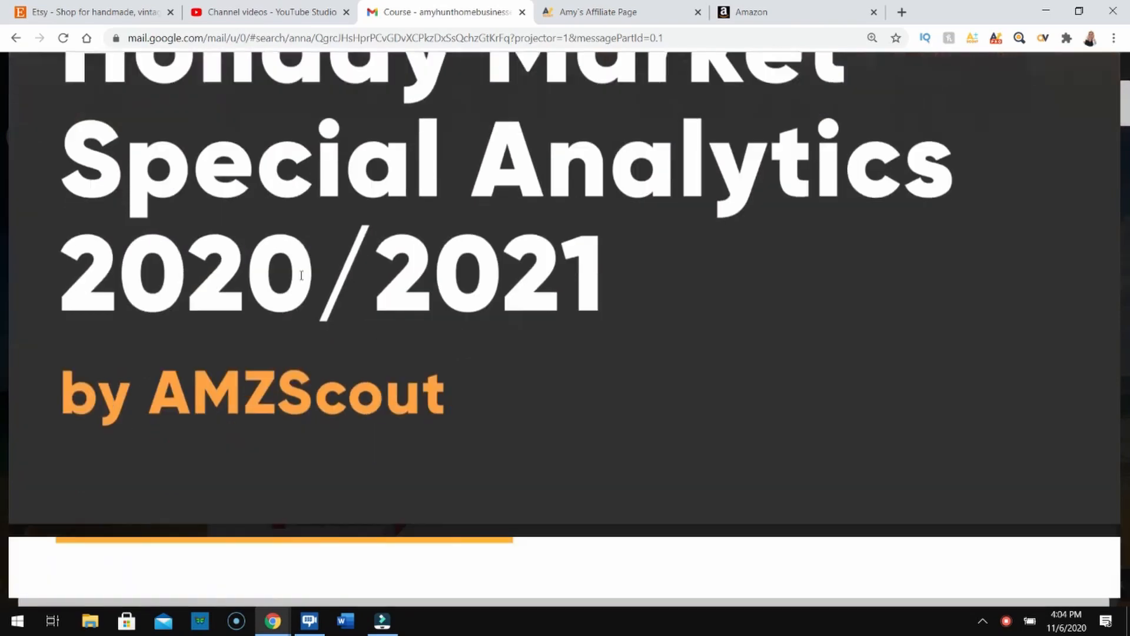
pyautogui.scroll(-3)
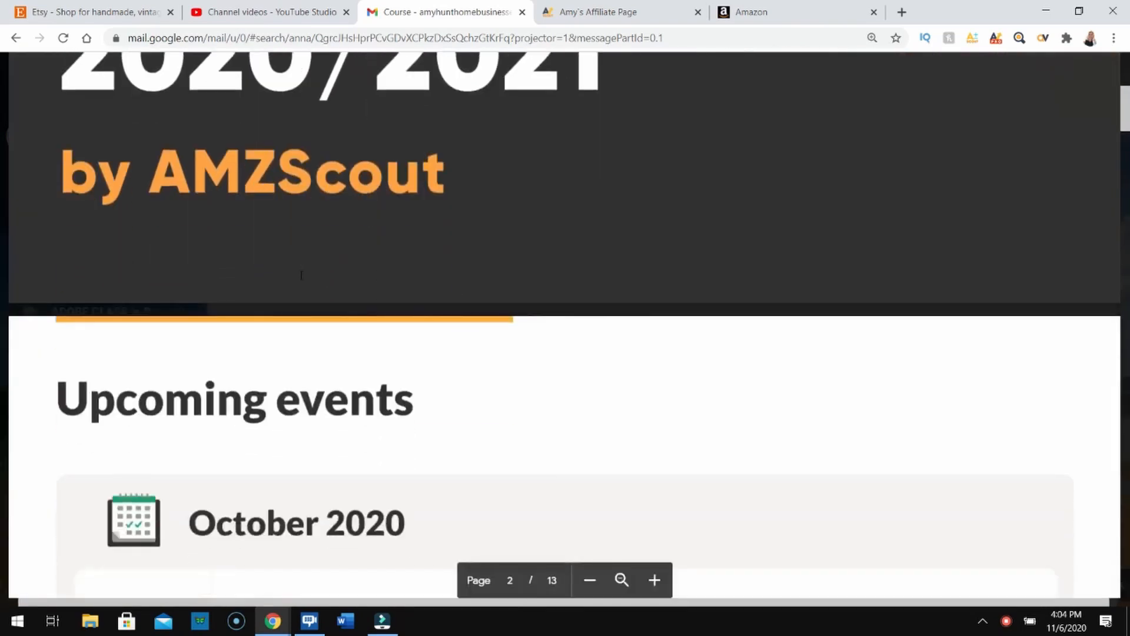
pyautogui.scroll(-3)
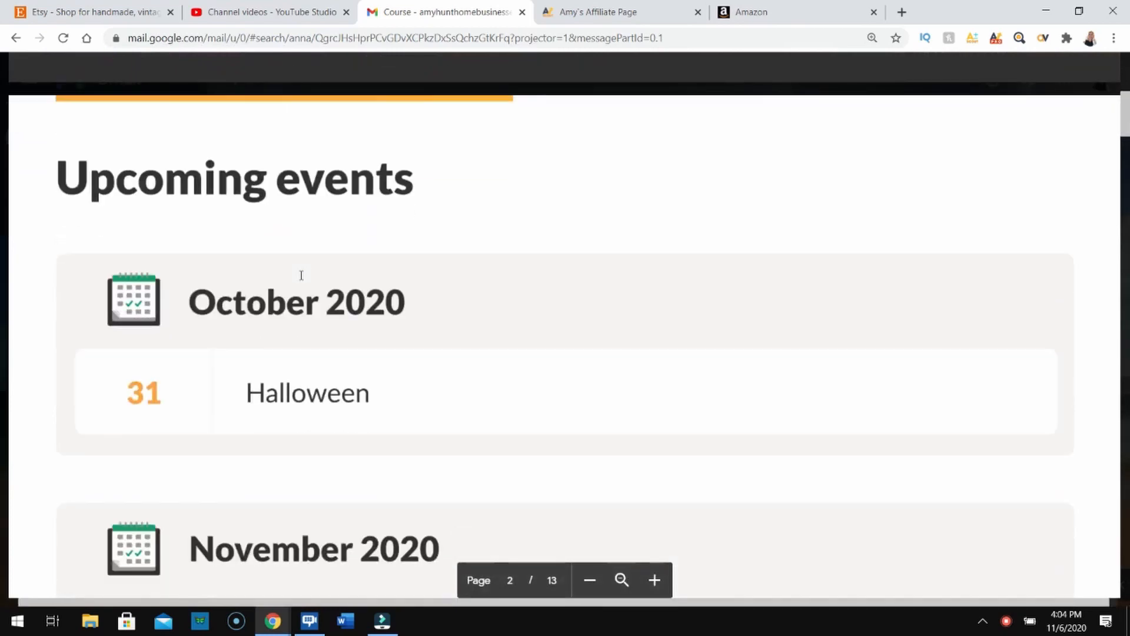
pyautogui.scroll(-3)
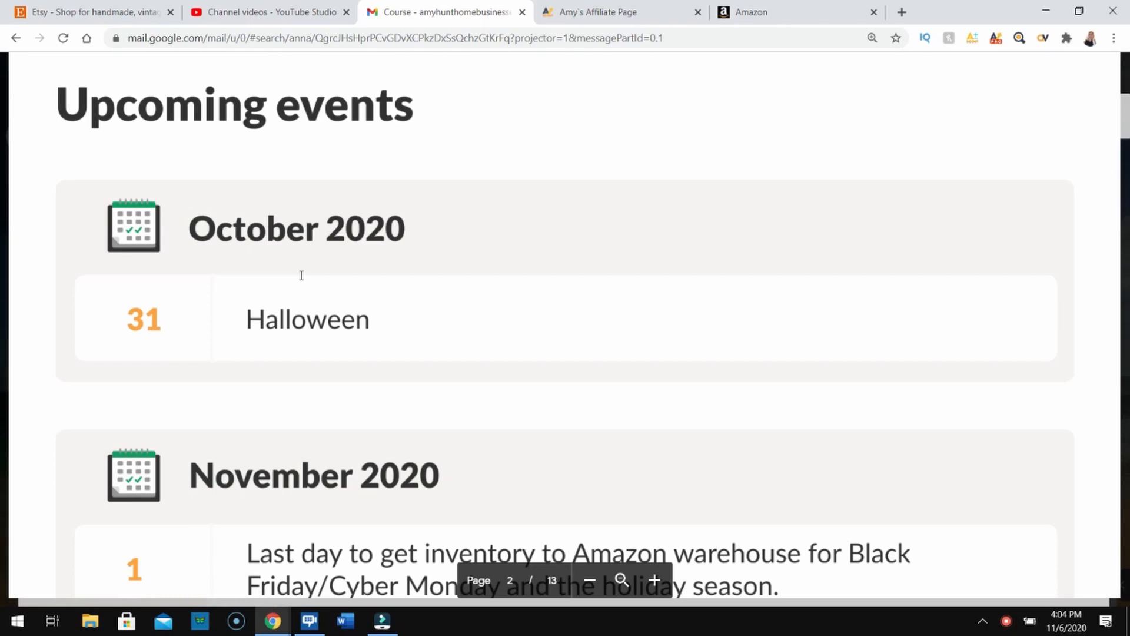
pyautogui.scroll(-3)
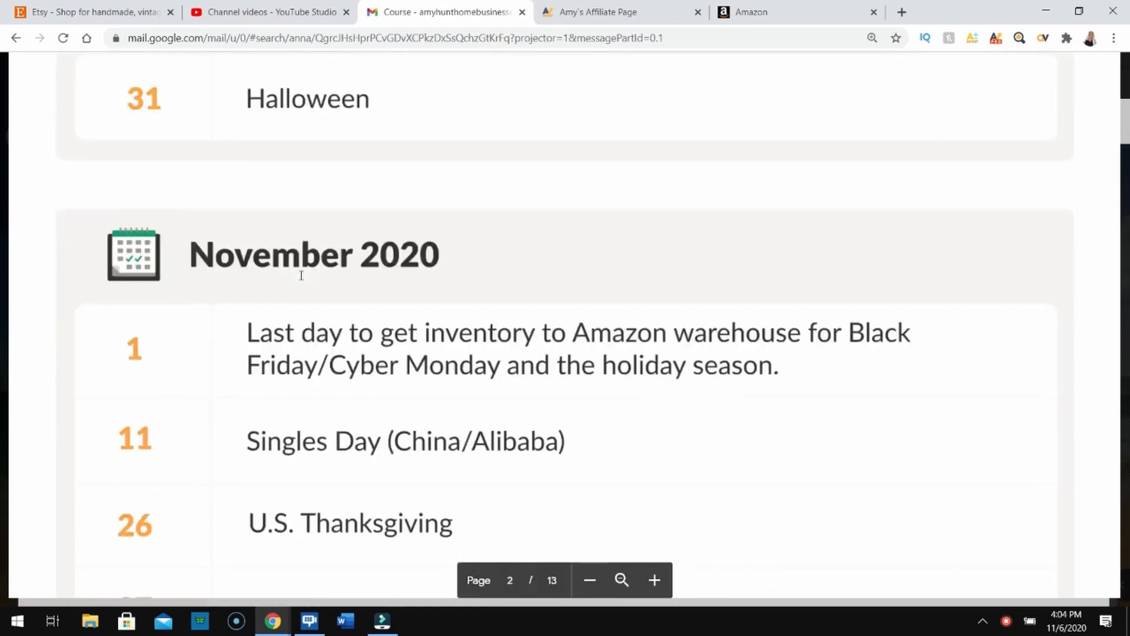
pyautogui.scroll(-3)
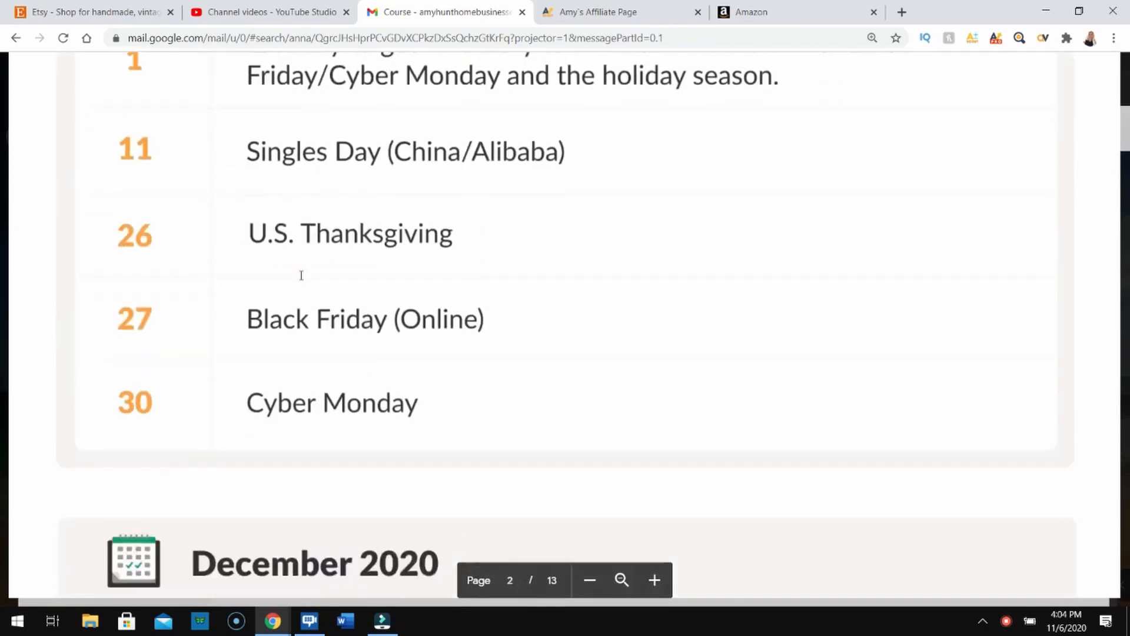
pyautogui.scroll(-3)
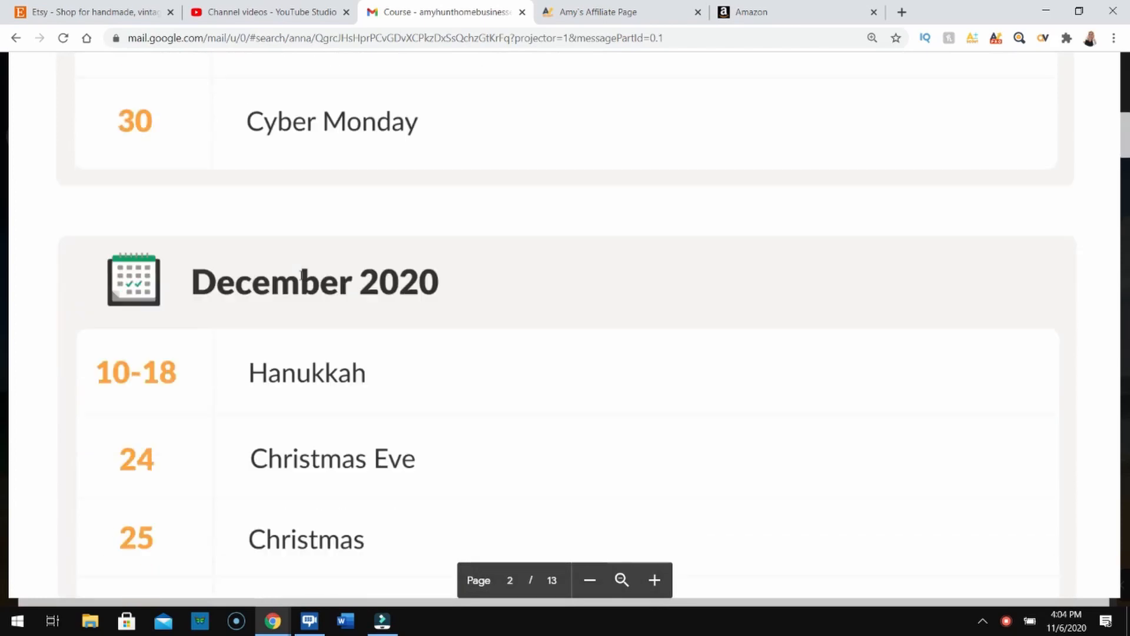
pyautogui.scroll(-3)
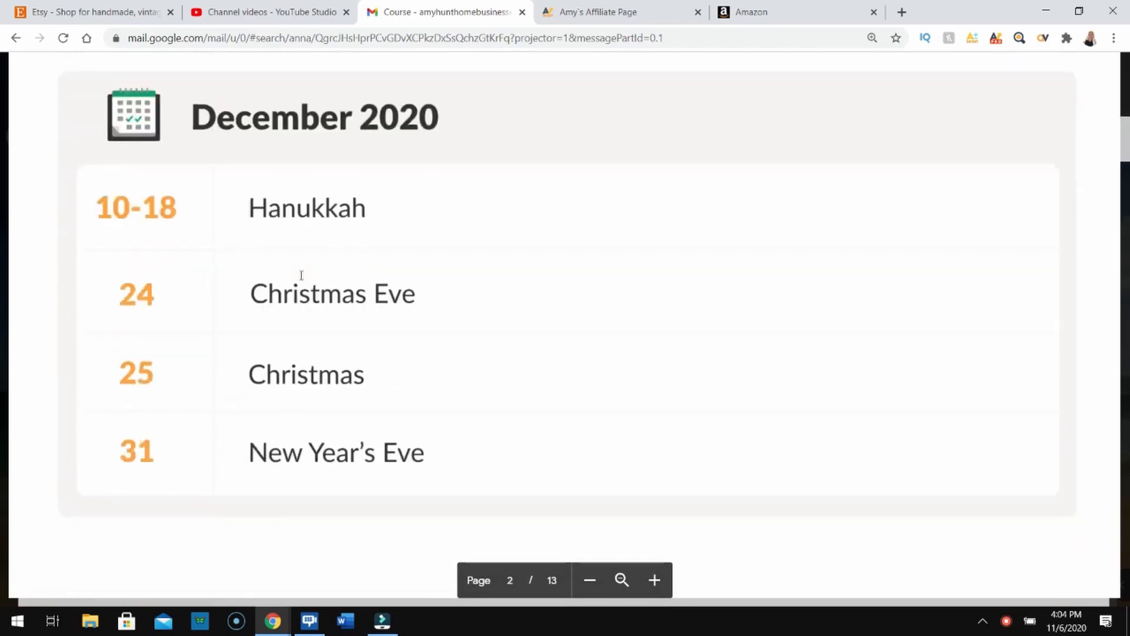
pyautogui.scroll(-3)
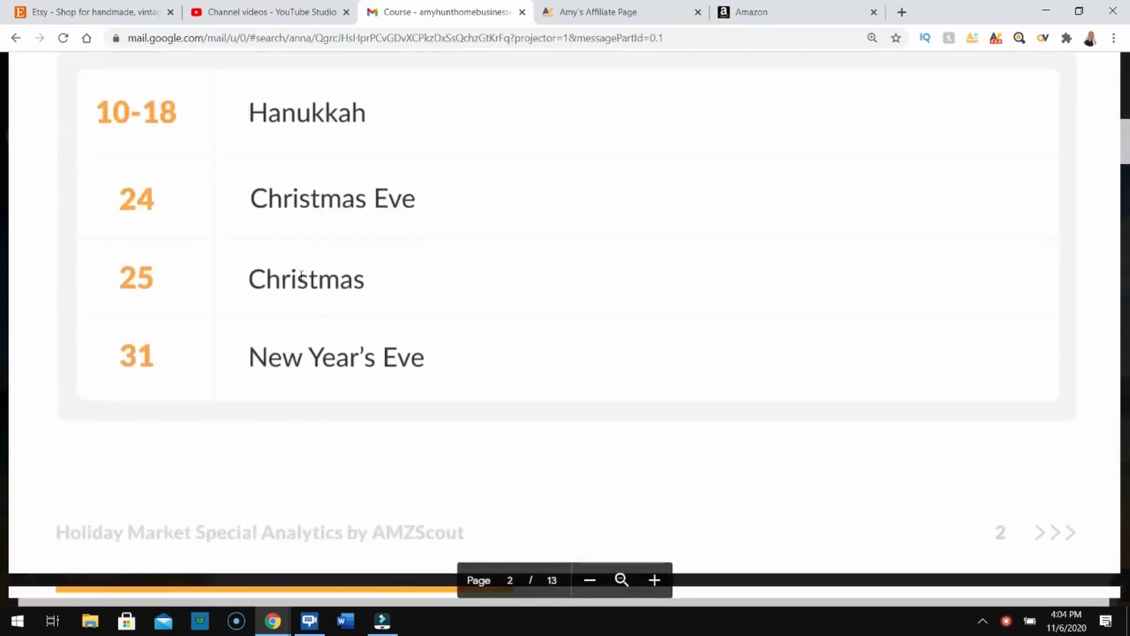
pyautogui.scroll(-3)
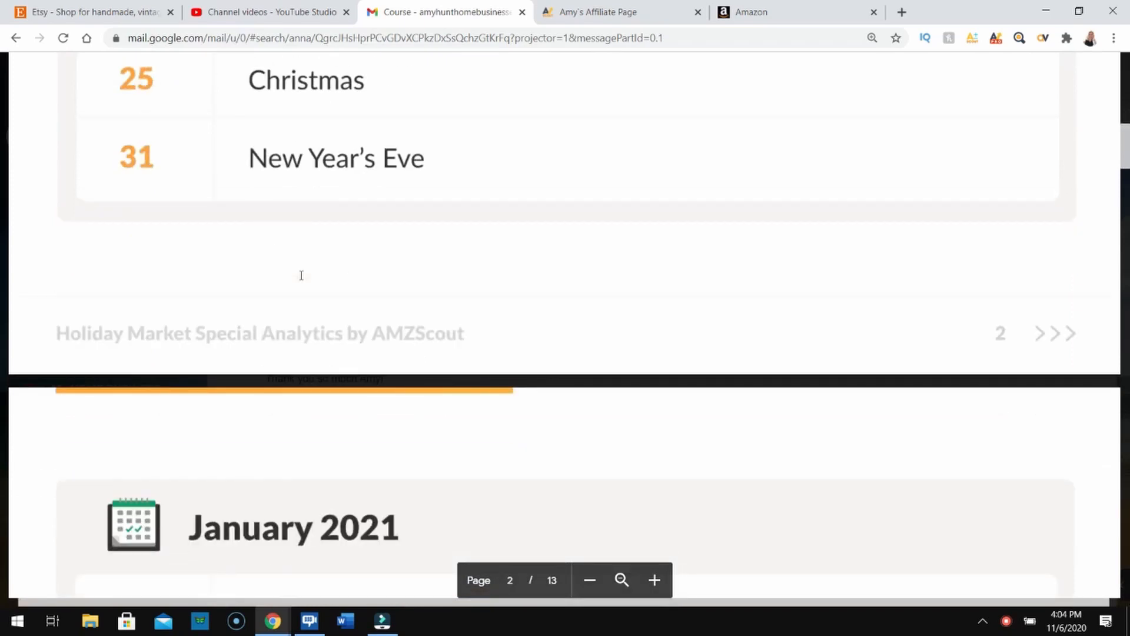
pyautogui.scroll(-3)
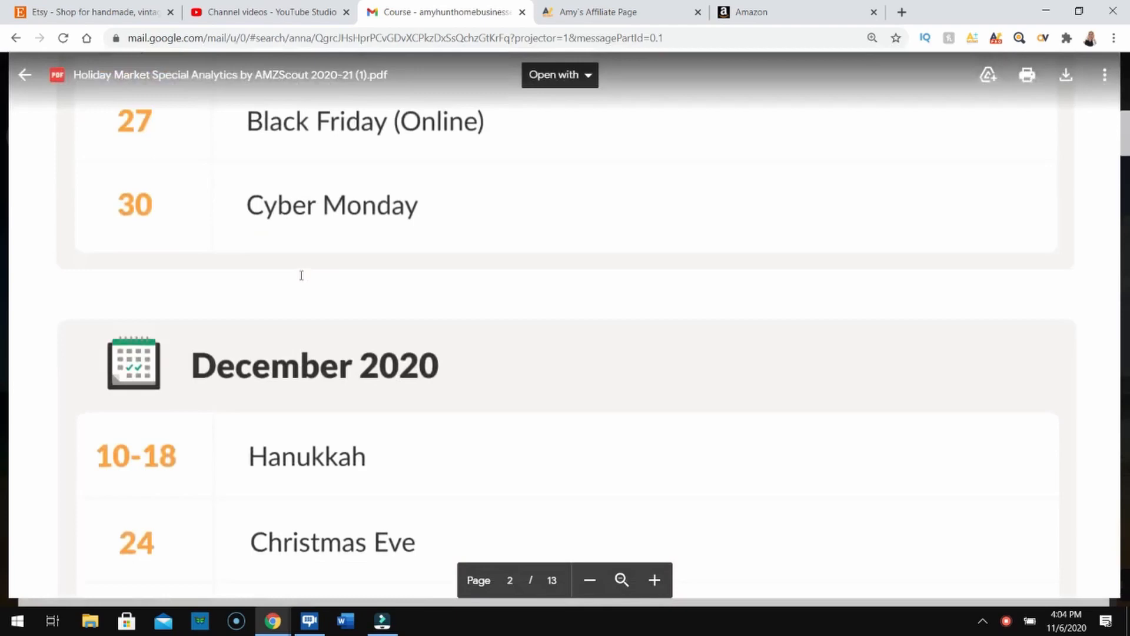
pyautogui.scroll(3)
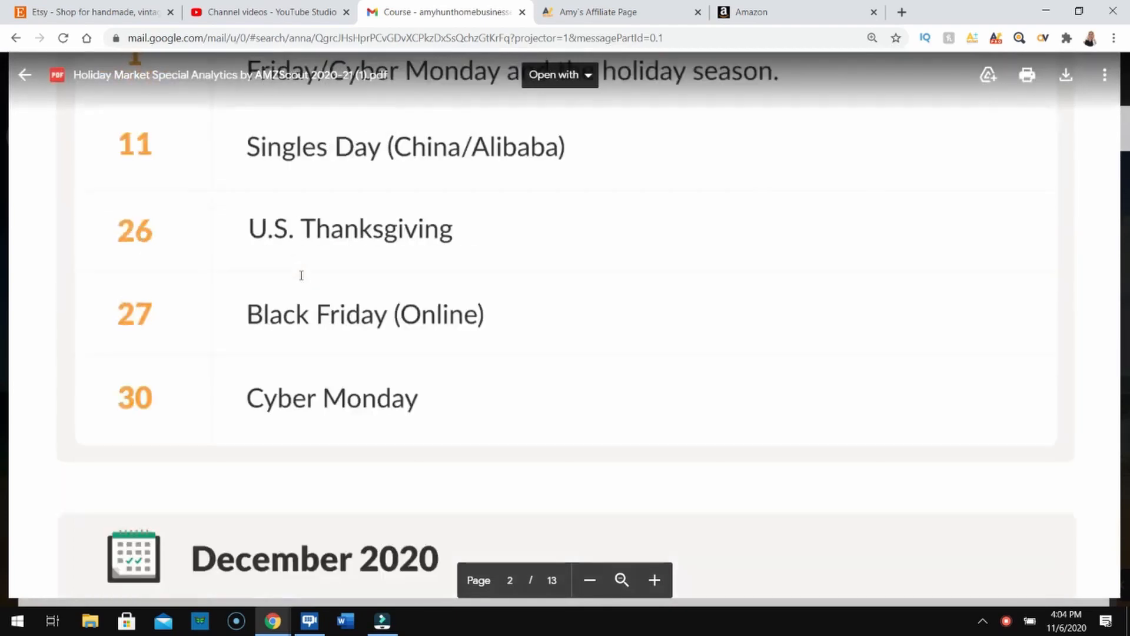
pyautogui.scroll(-3)
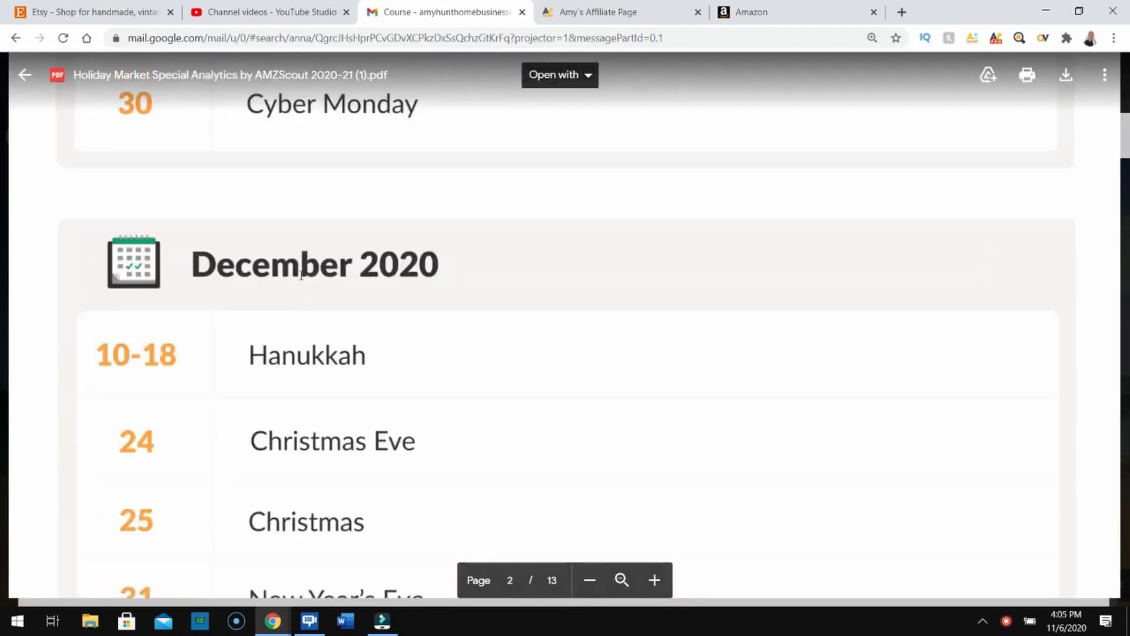
pyautogui.scroll(-3)
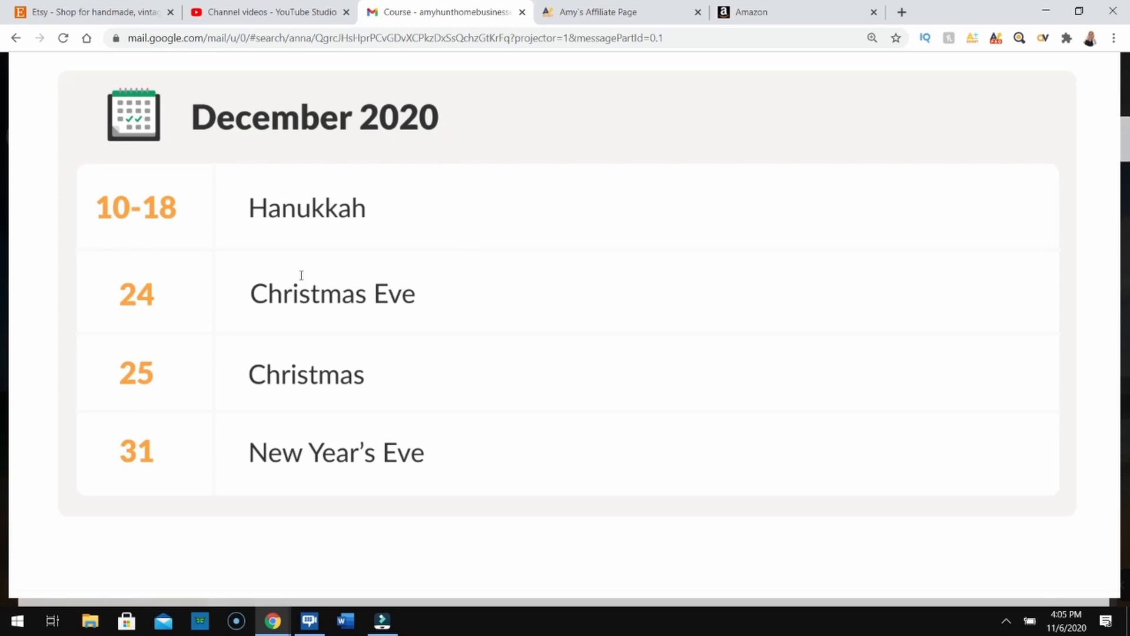
# Scroll past the January–February 2021 holidays to 'Market analysis during holidays'.
pyautogui.scroll(-3)
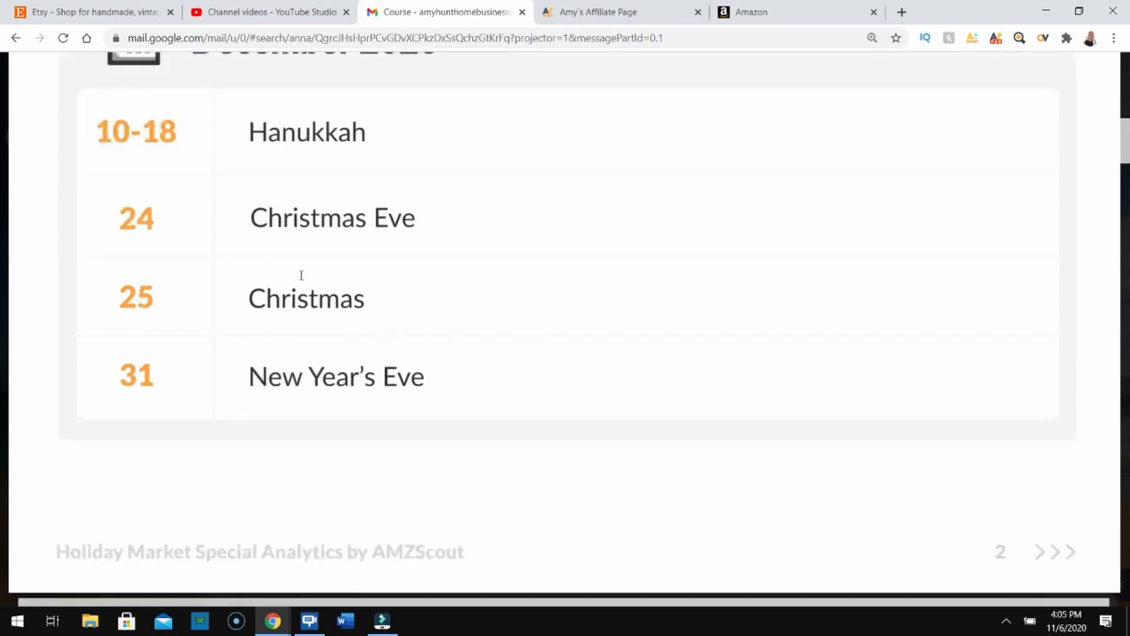
pyautogui.scroll(-3)
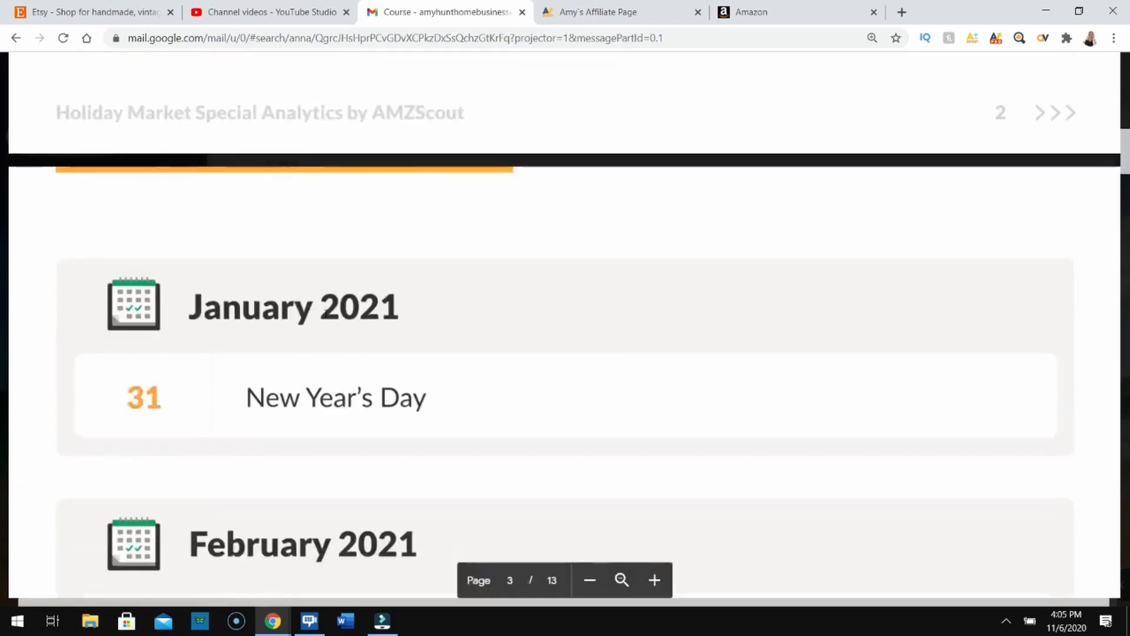
pyautogui.scroll(-3)
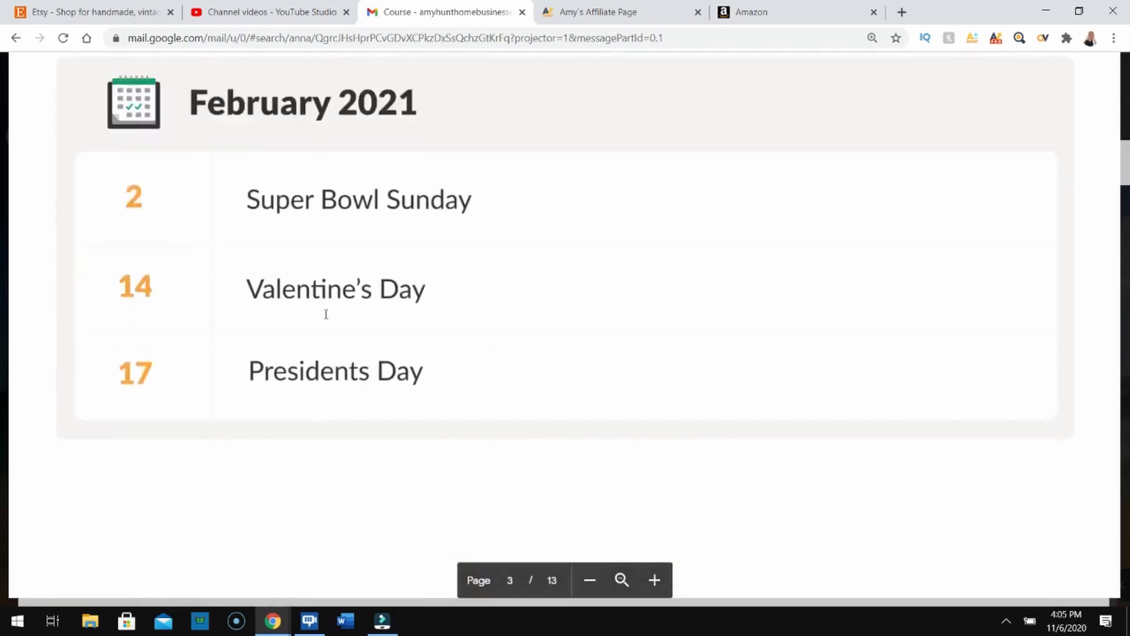
pyautogui.click(653, 580)
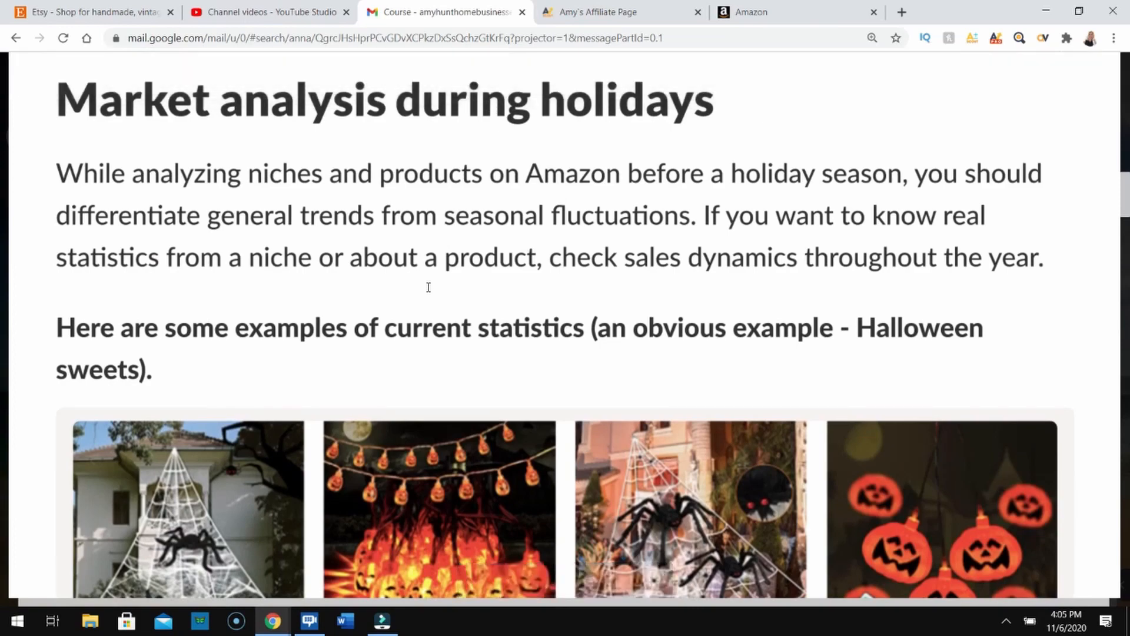
pyautogui.moveTo(405, 282)
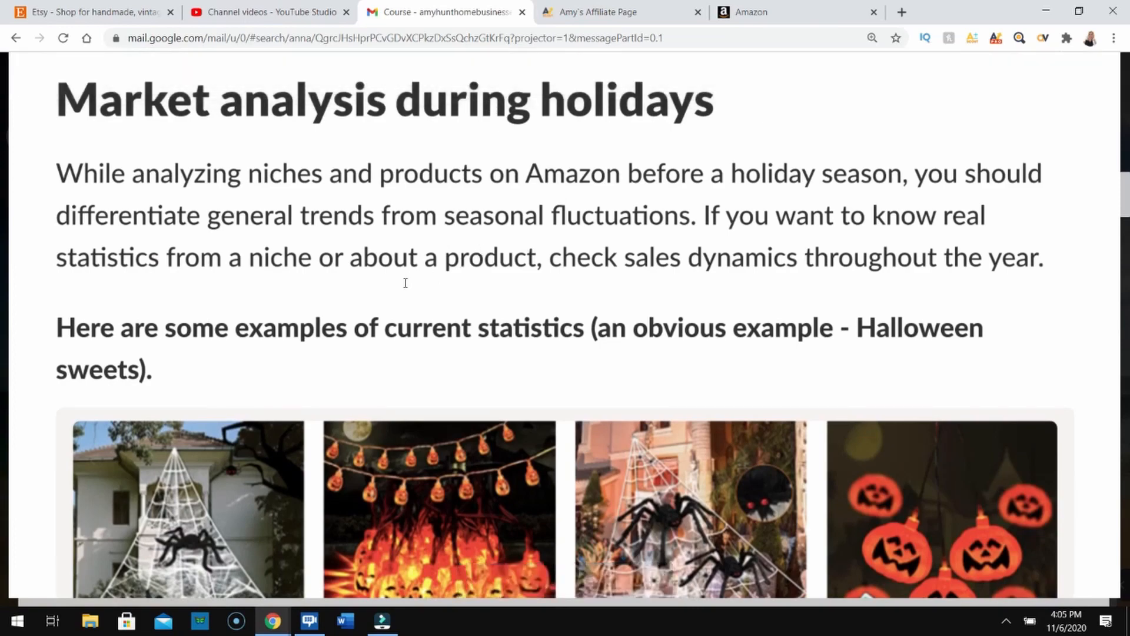
# Scroll through the Halloween statistics table to page 5's overall niche score of 8.
pyautogui.scroll(-3)
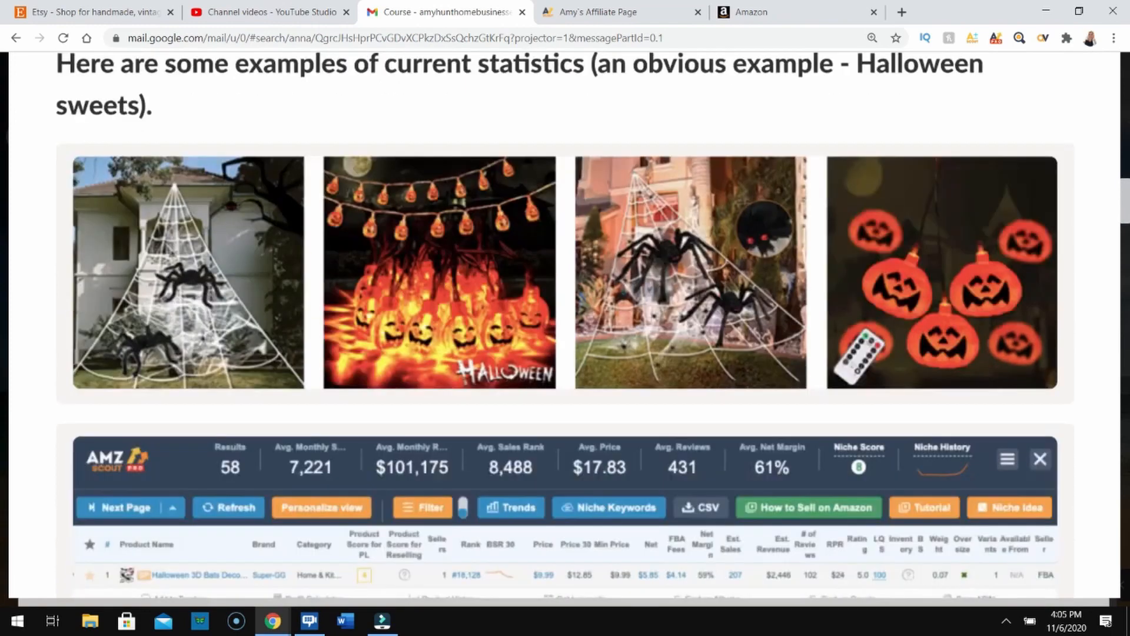
pyautogui.scroll(-3)
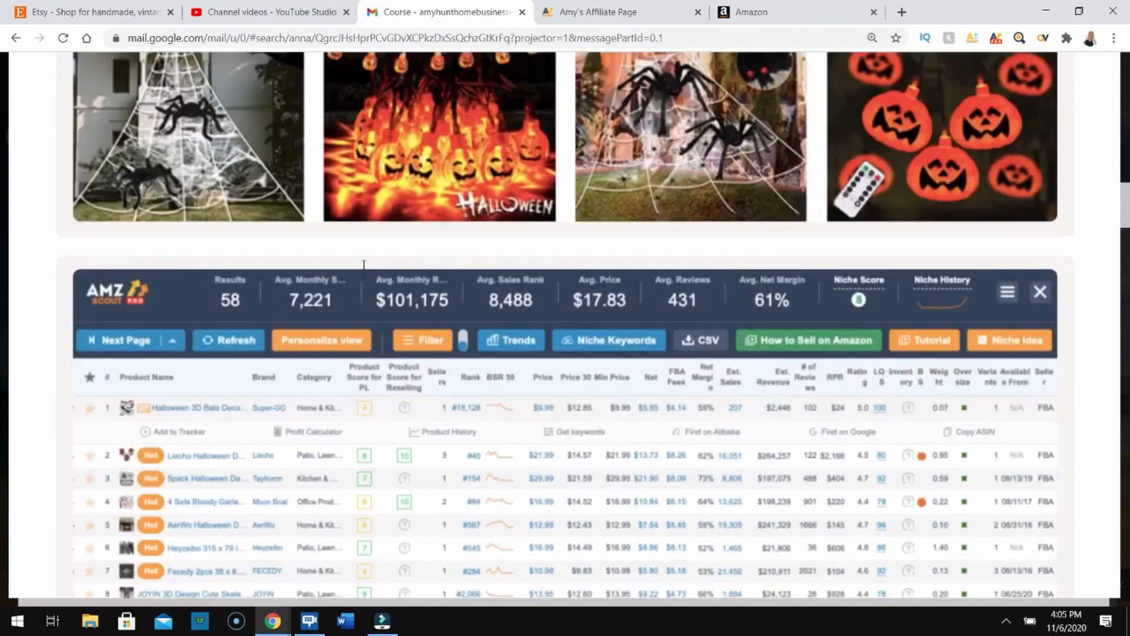
pyautogui.scroll(-3)
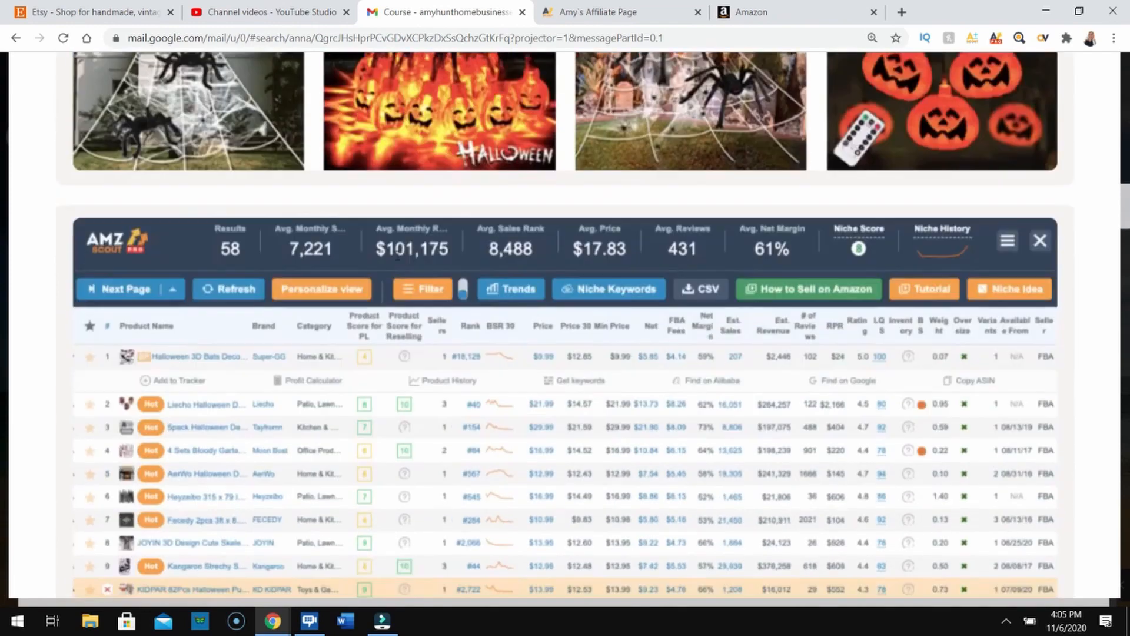
pyautogui.scroll(-3)
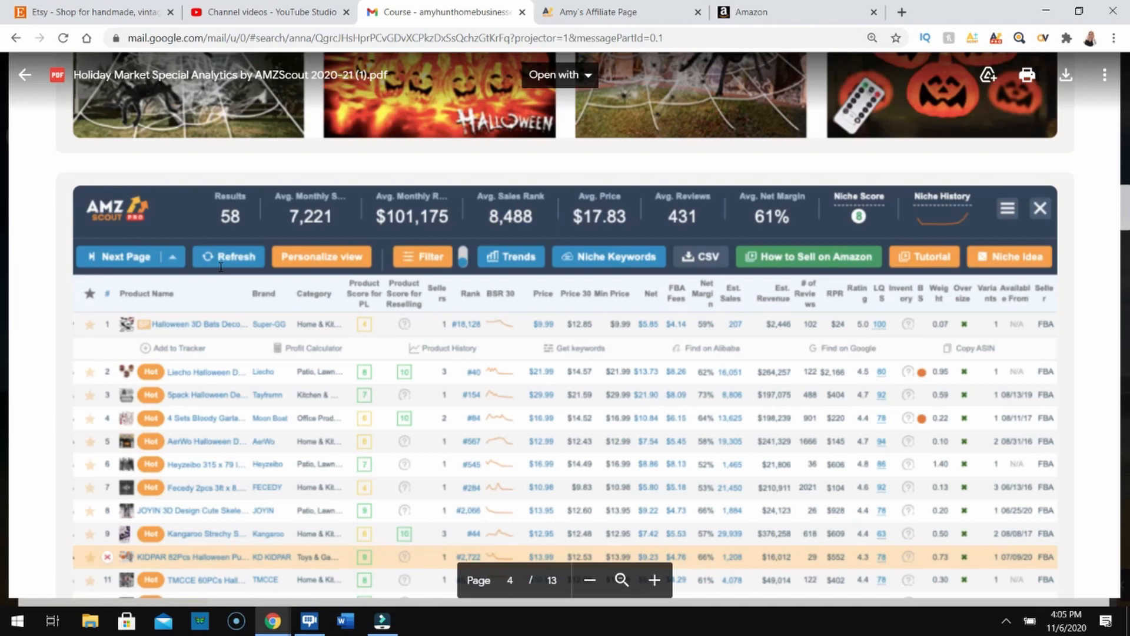
pyautogui.scroll(-3)
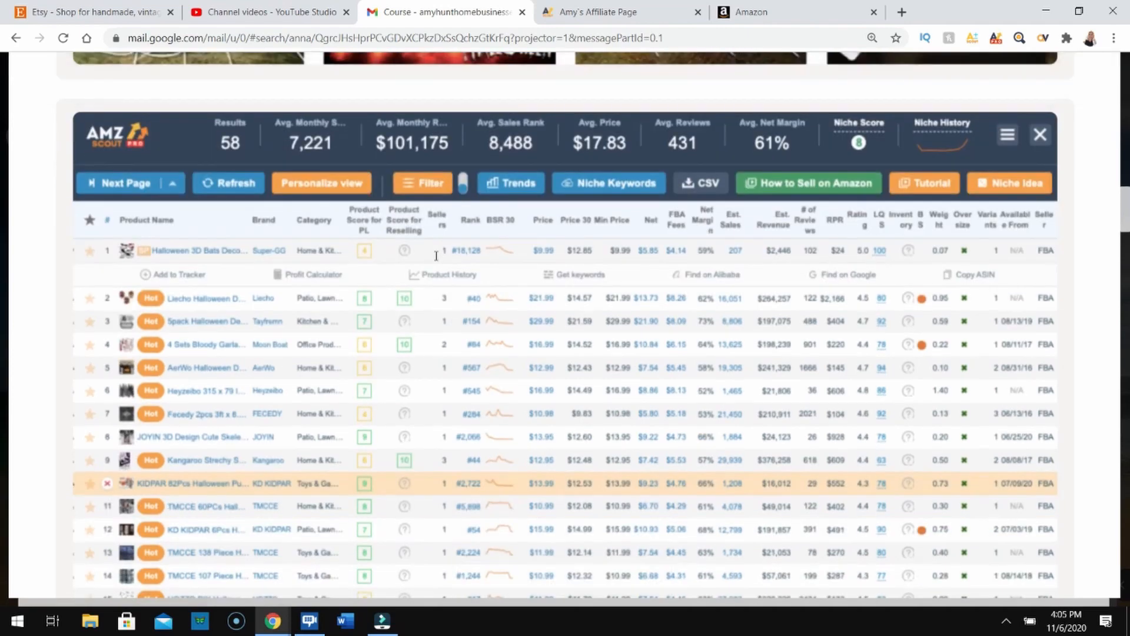
pyautogui.scroll(-3)
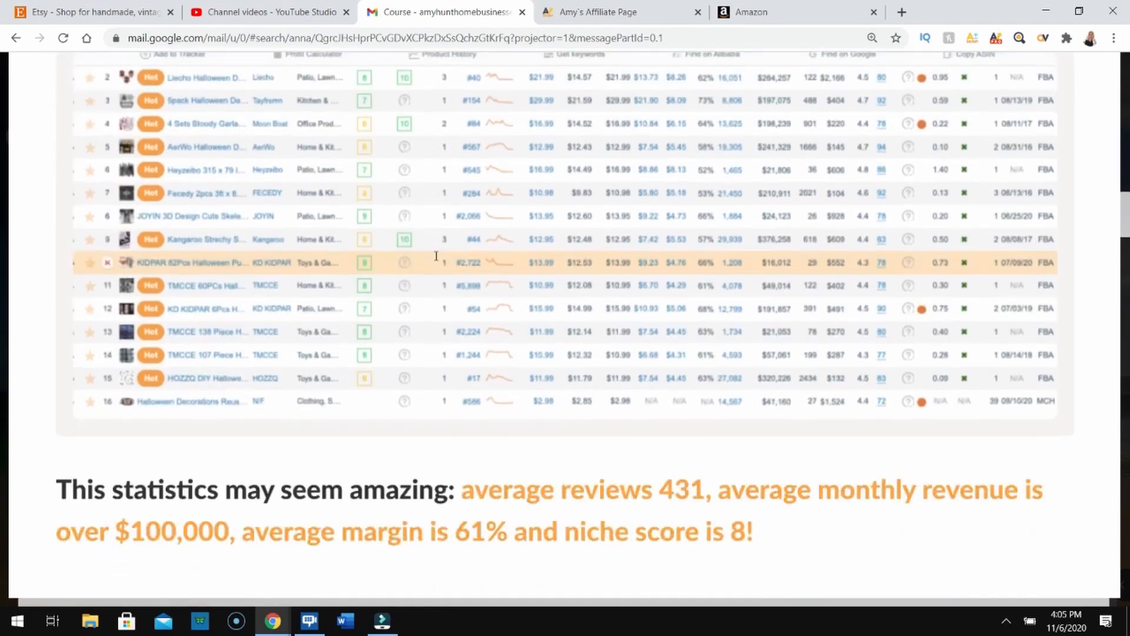
pyautogui.scroll(-3)
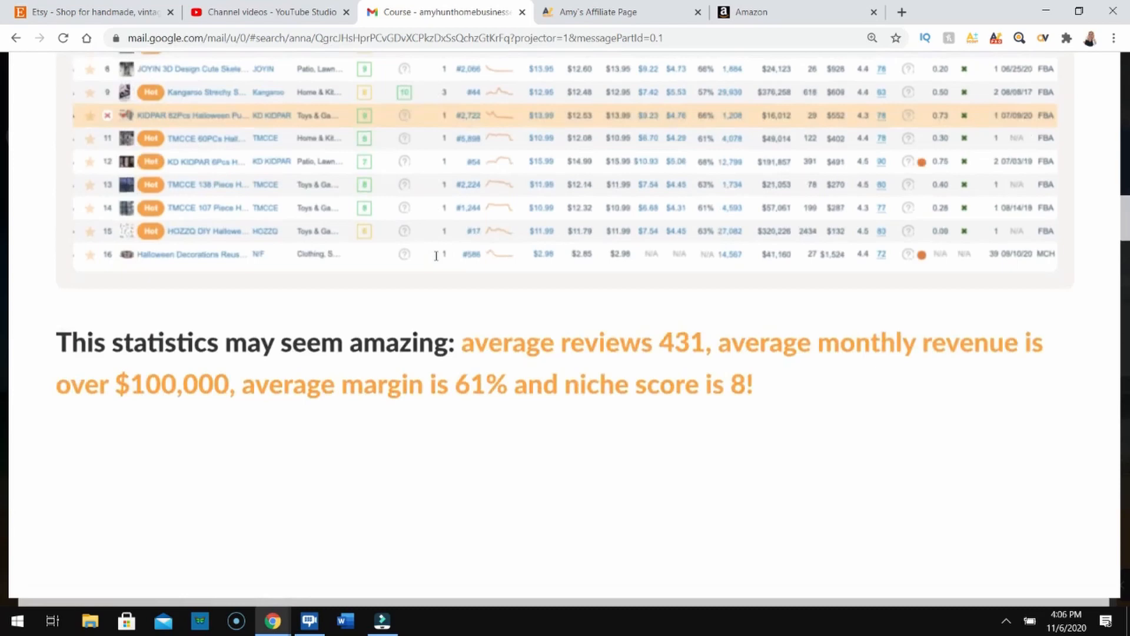
pyautogui.scroll(-3)
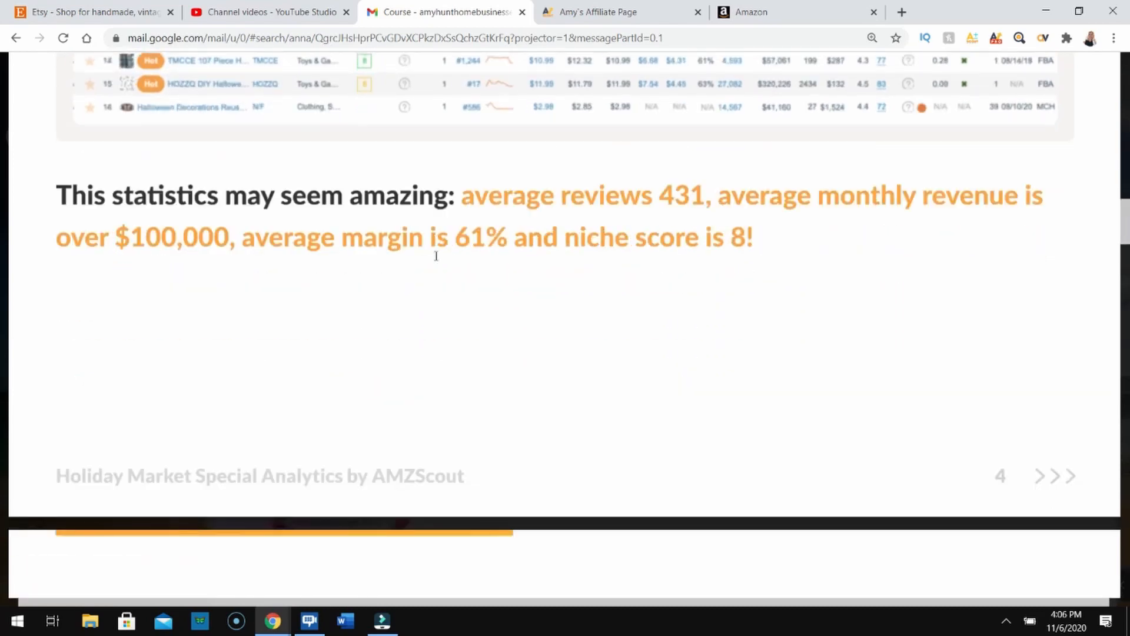
pyautogui.scroll(-3)
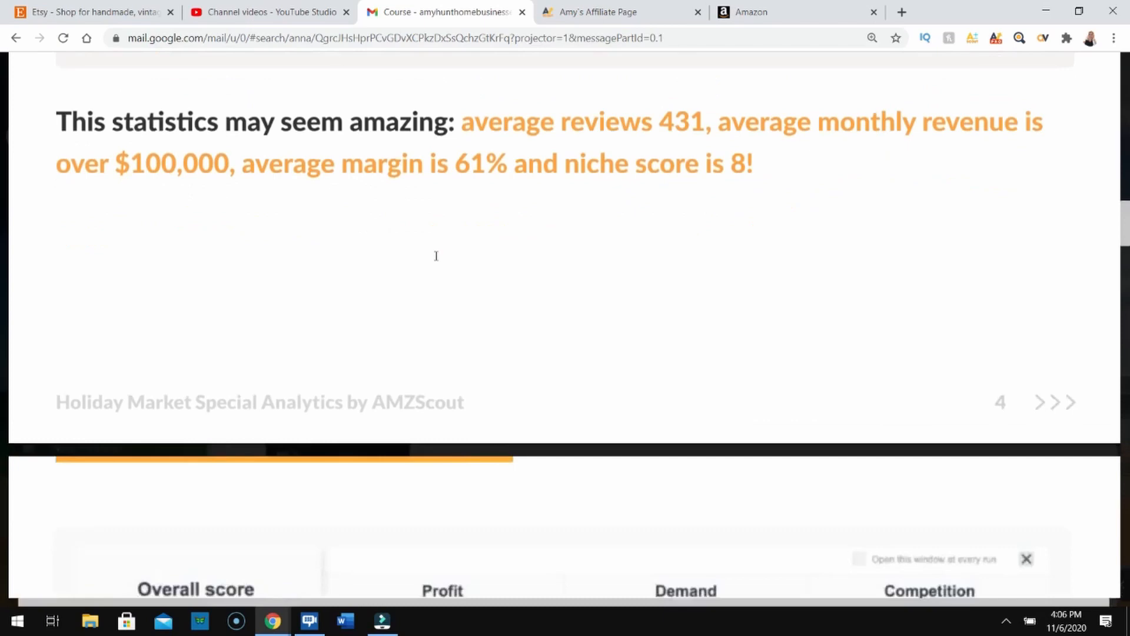
pyautogui.scroll(-3)
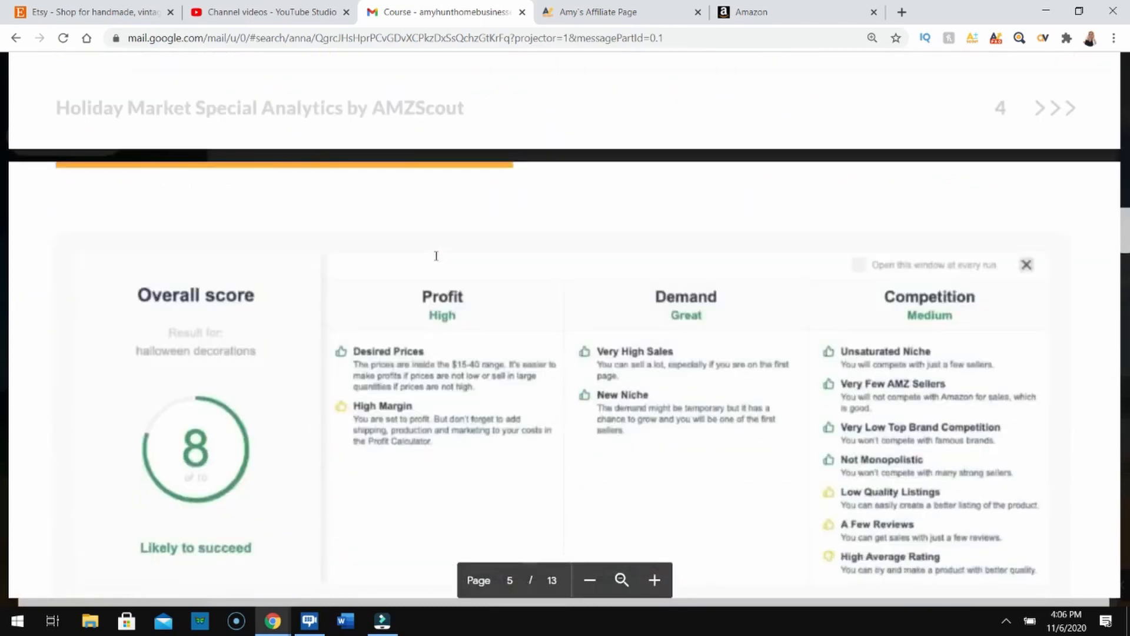
# Scroll past the Halloween decorations trend chart to page 6's 'Rough calculations show that' section.
pyautogui.scroll(-3)
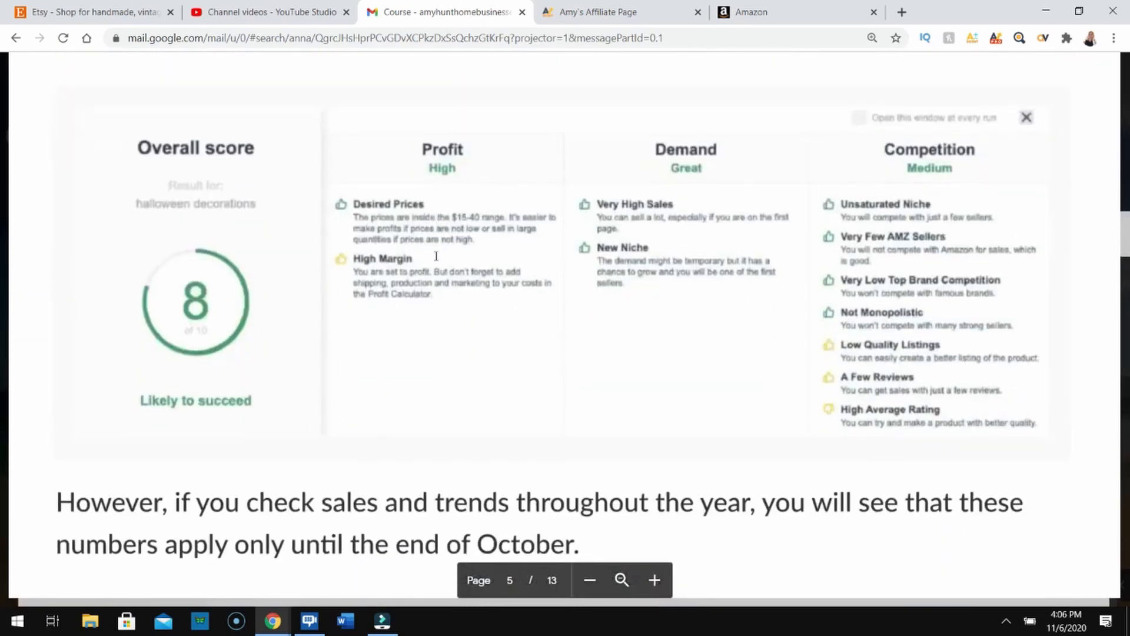
pyautogui.moveTo(287, 291)
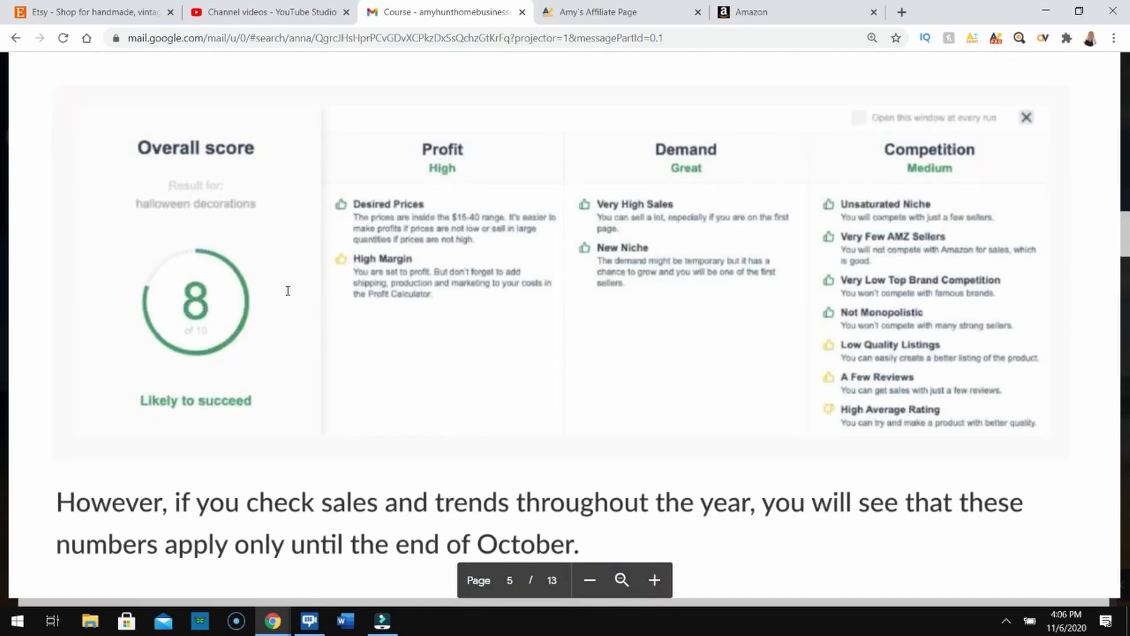
pyautogui.scroll(-3)
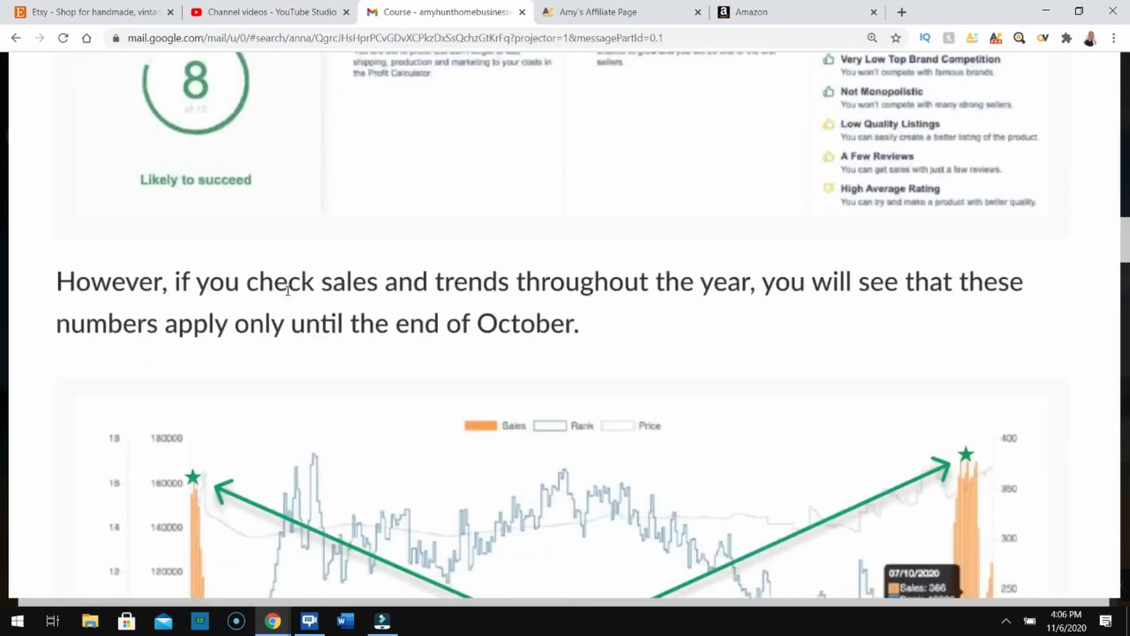
pyautogui.scroll(-3)
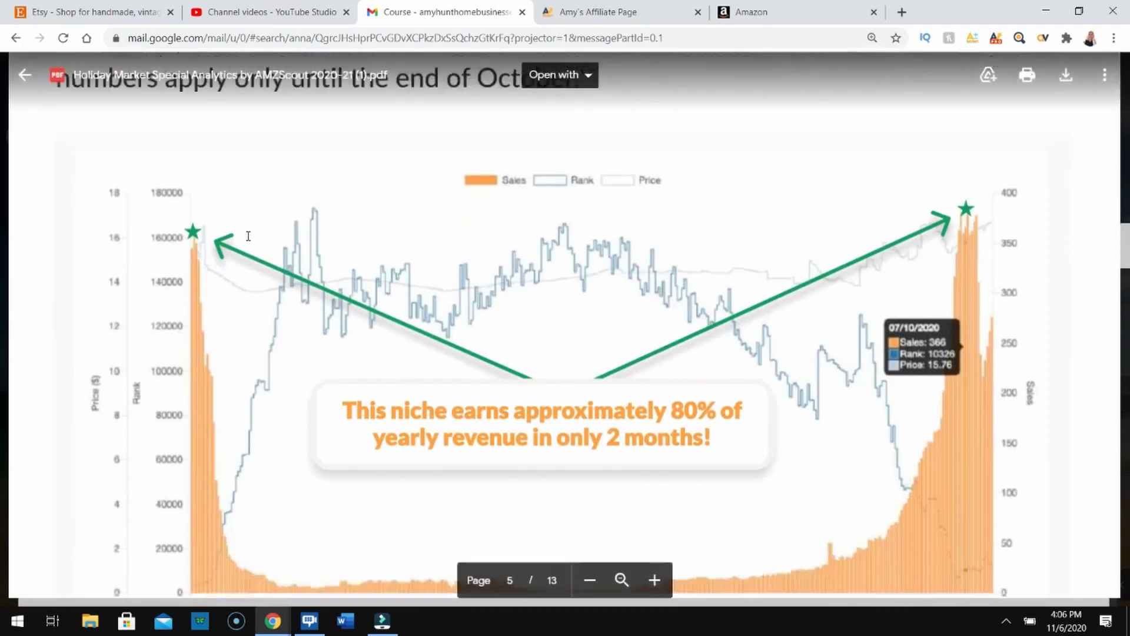
pyautogui.scroll(-3)
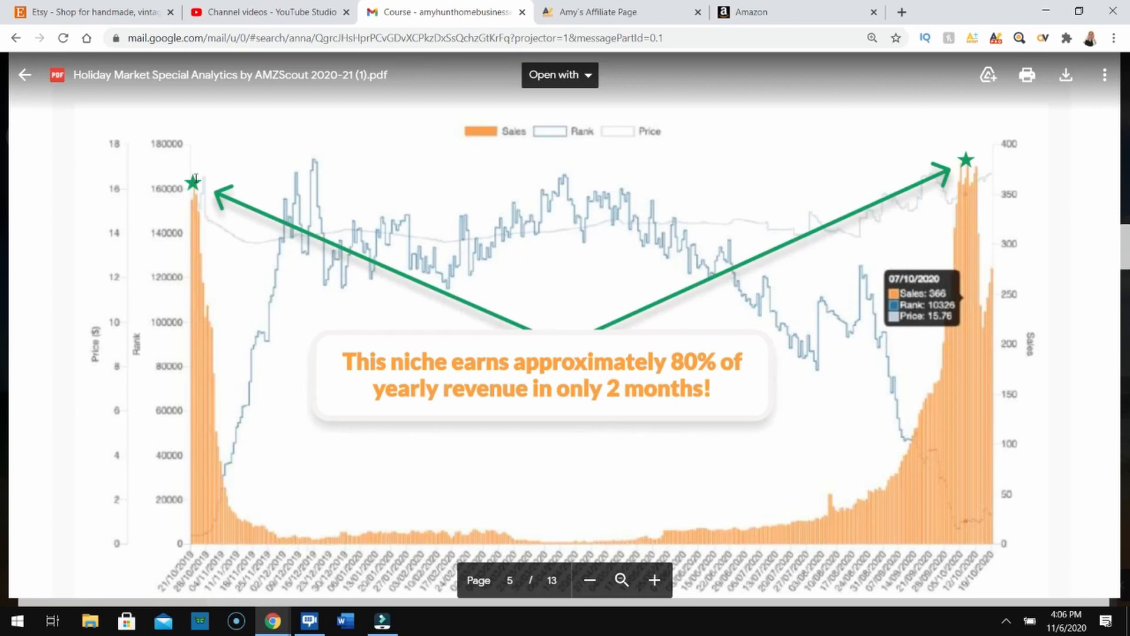
pyautogui.moveTo(202, 182)
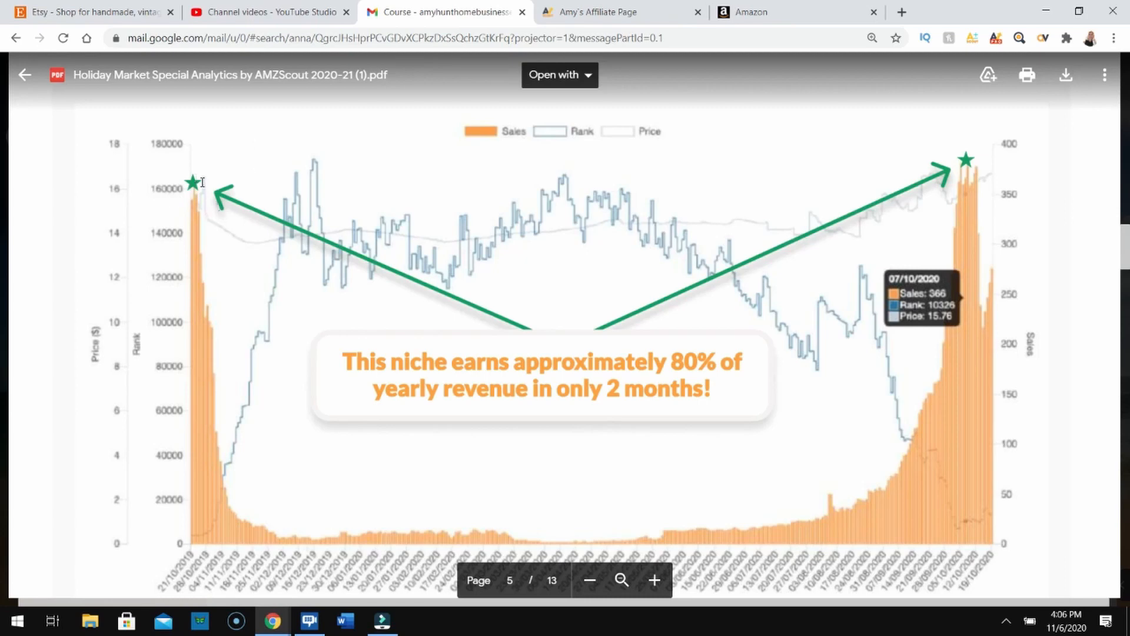
pyautogui.scroll(-3)
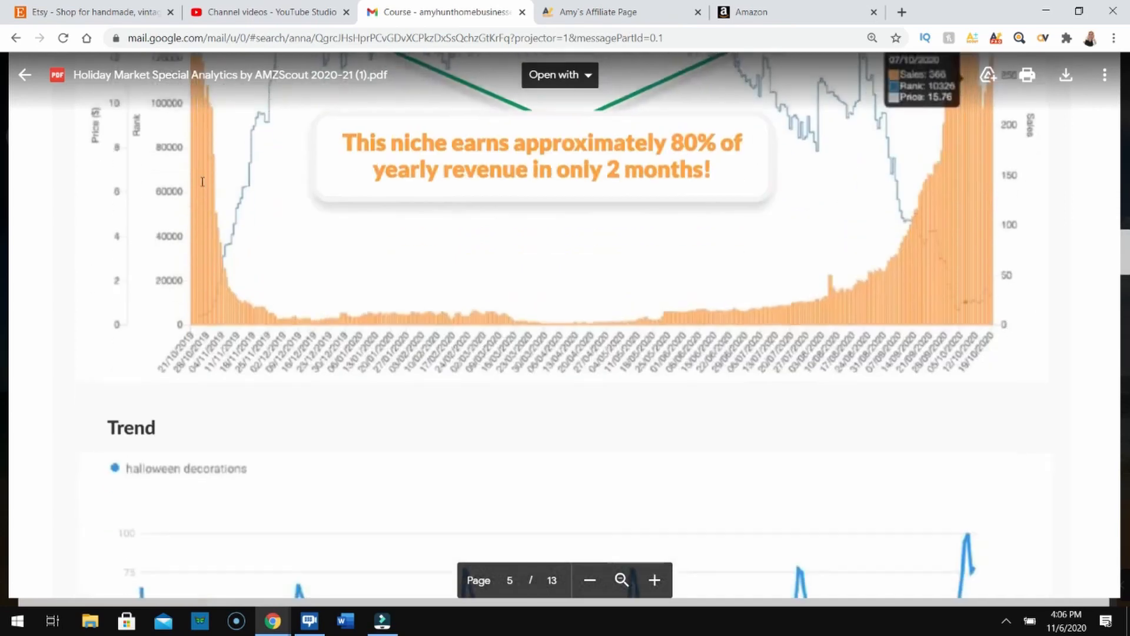
pyautogui.scroll(-3)
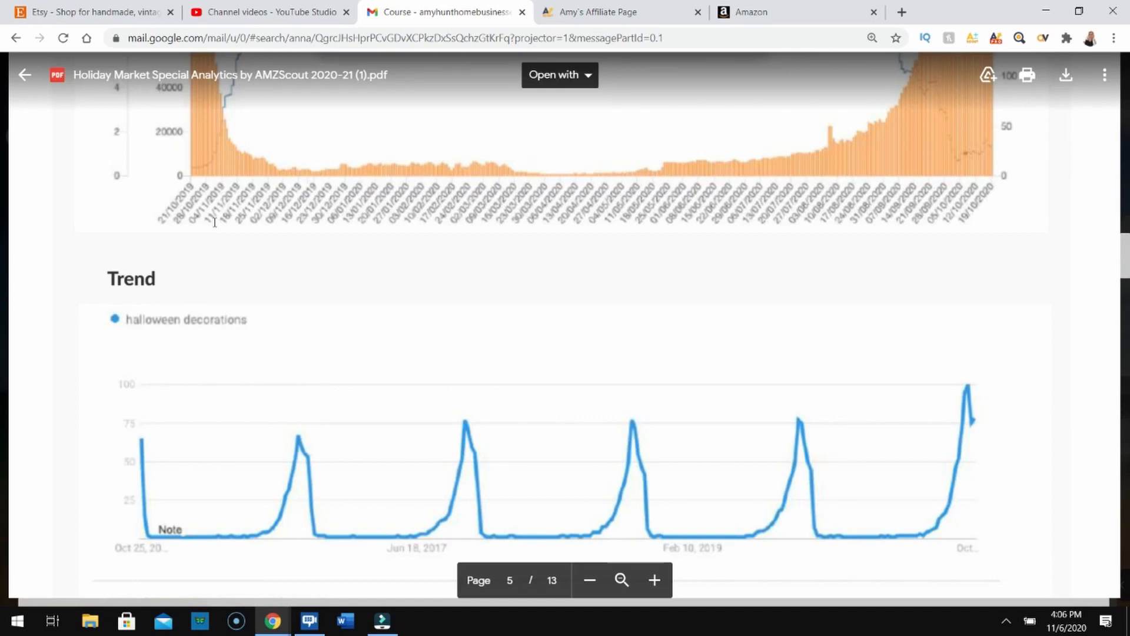
pyautogui.moveTo(447, 295)
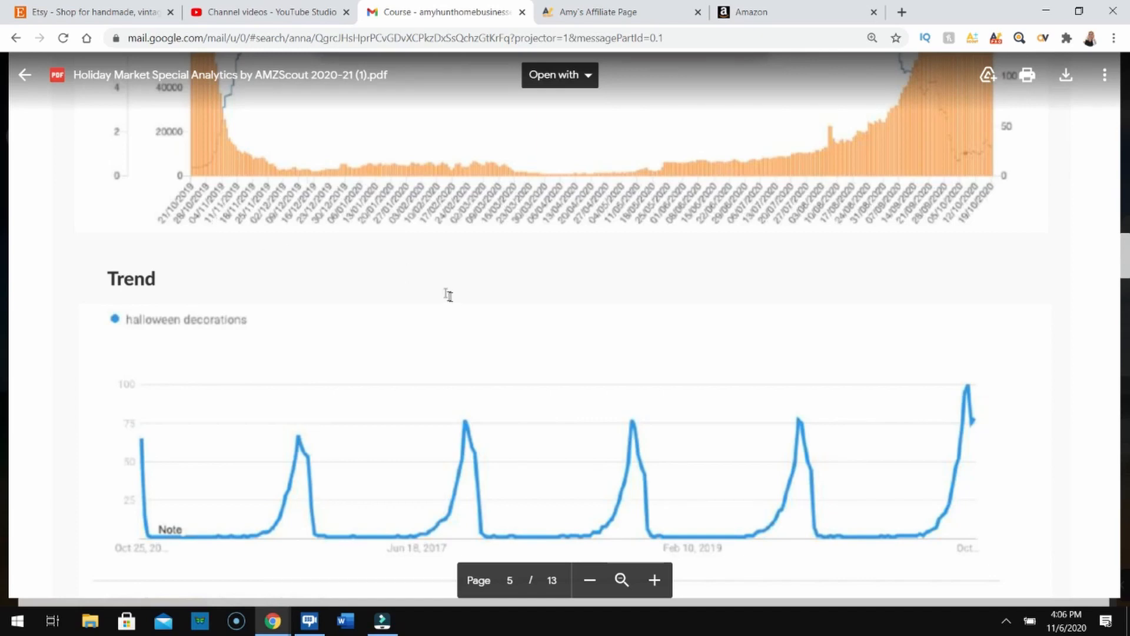
pyautogui.scroll(-3)
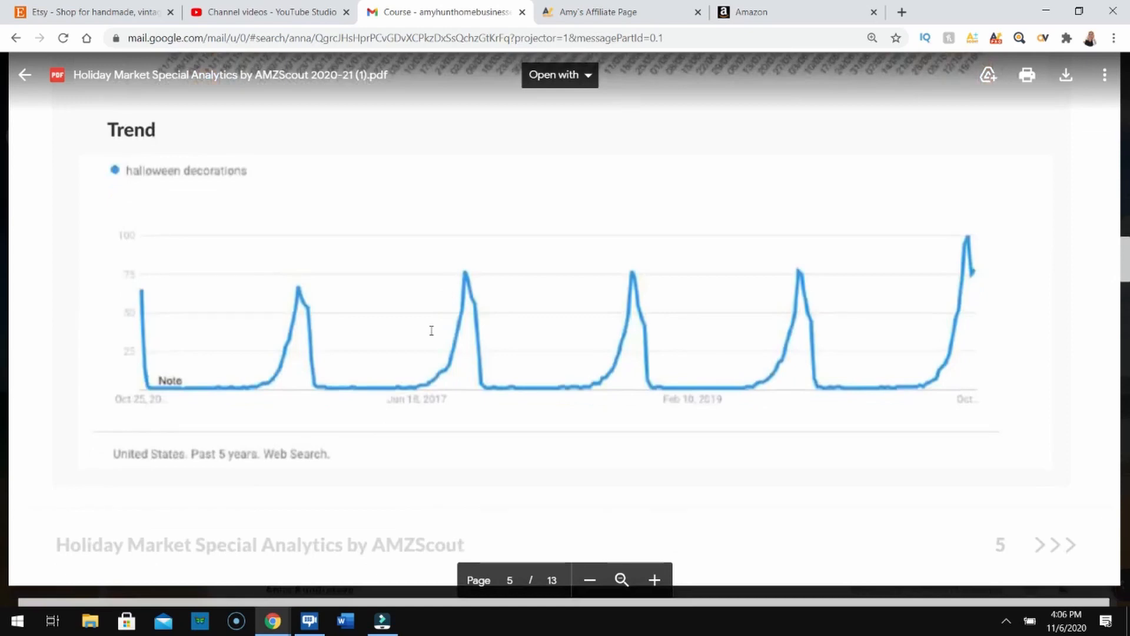
pyautogui.scroll(-3)
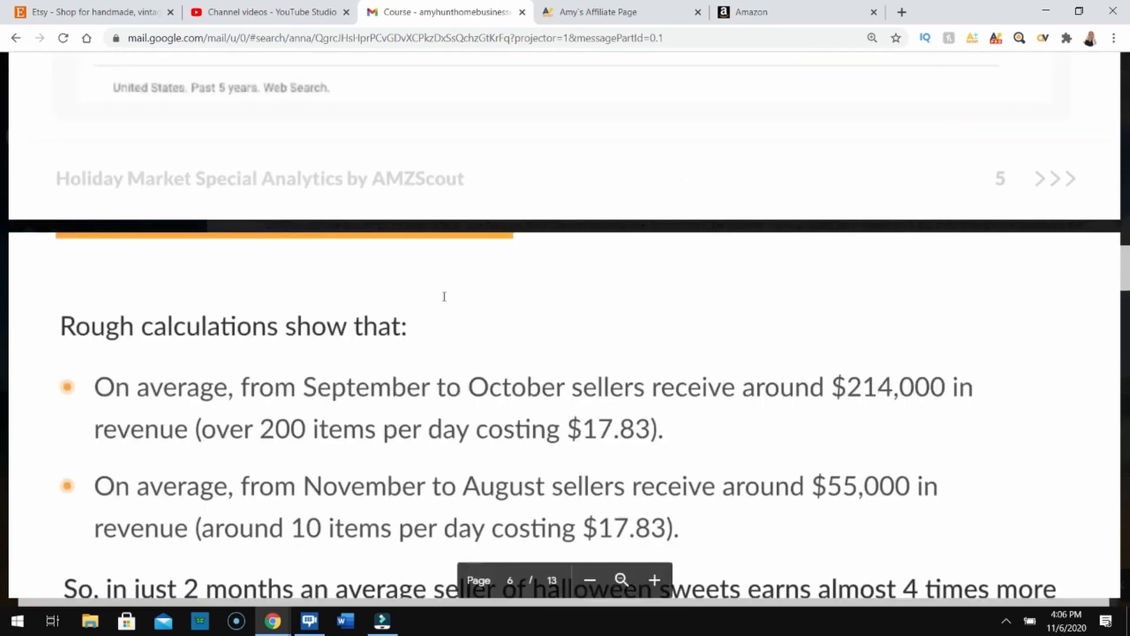
# Scroll to page 7's 'Market impact of big events' with the iRobot Roomba example.
pyautogui.scroll(-3)
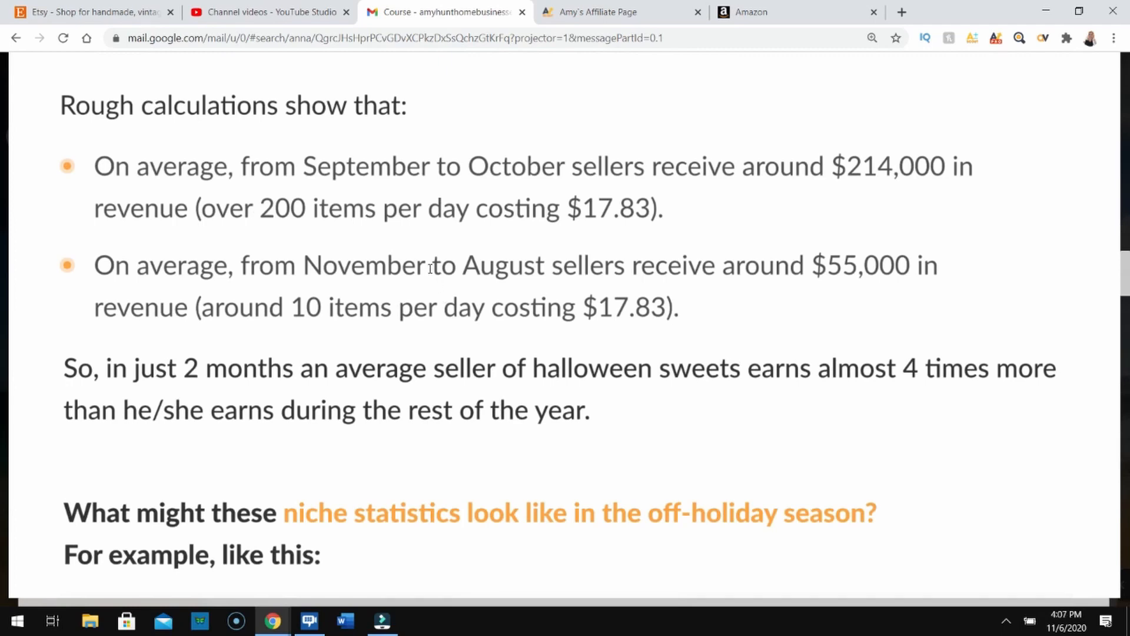
pyautogui.scroll(-3)
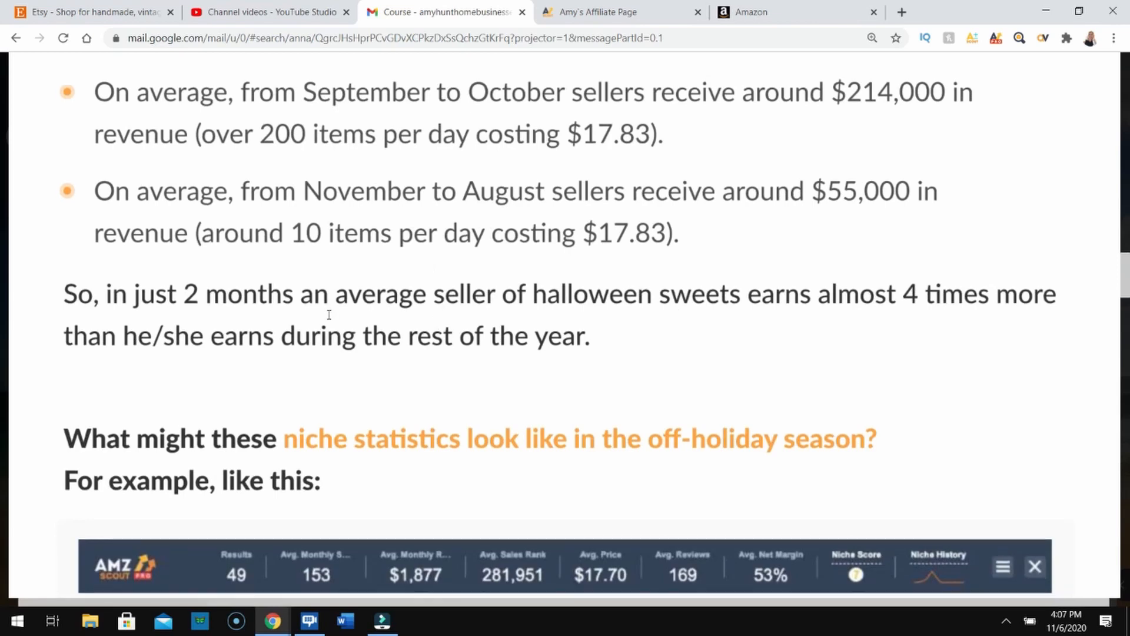
pyautogui.scroll(-3)
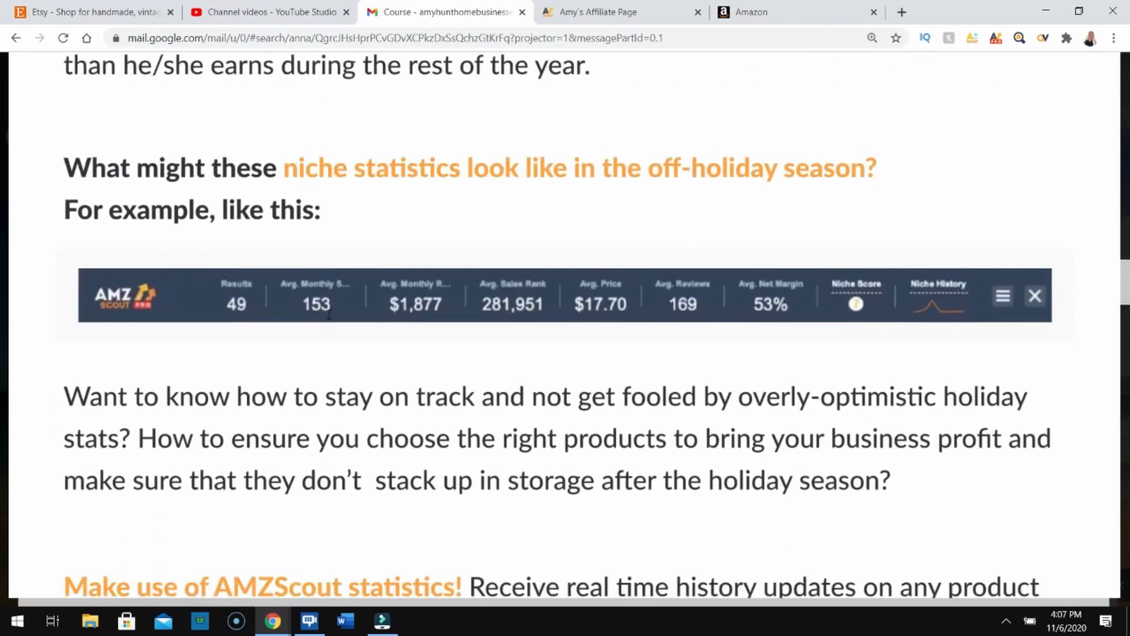
pyautogui.scroll(-3)
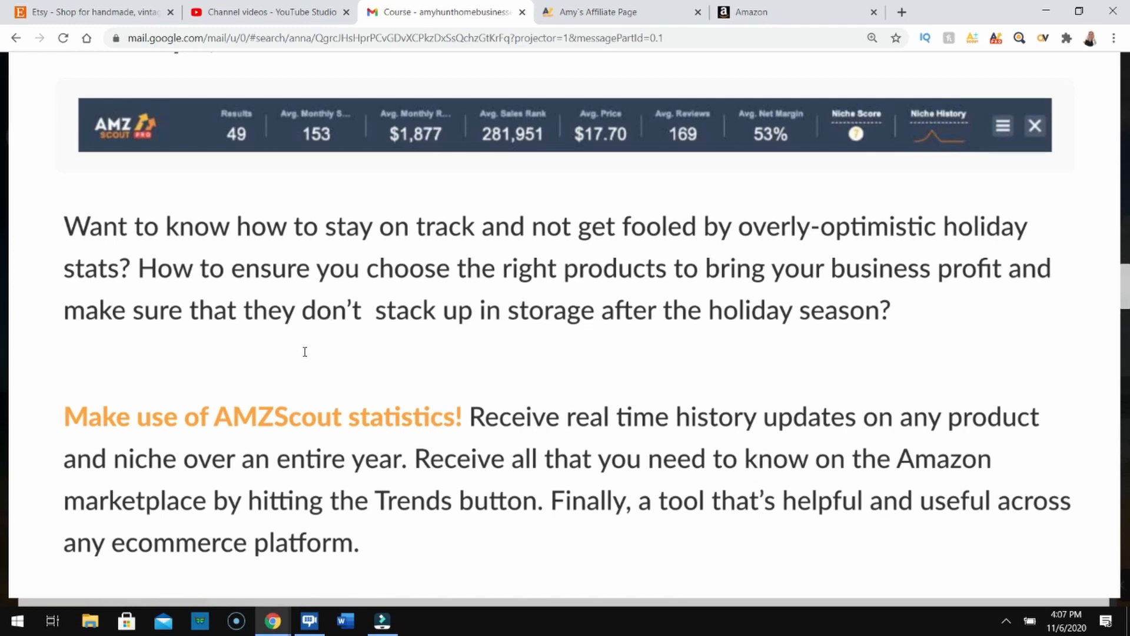
pyautogui.moveTo(260, 369)
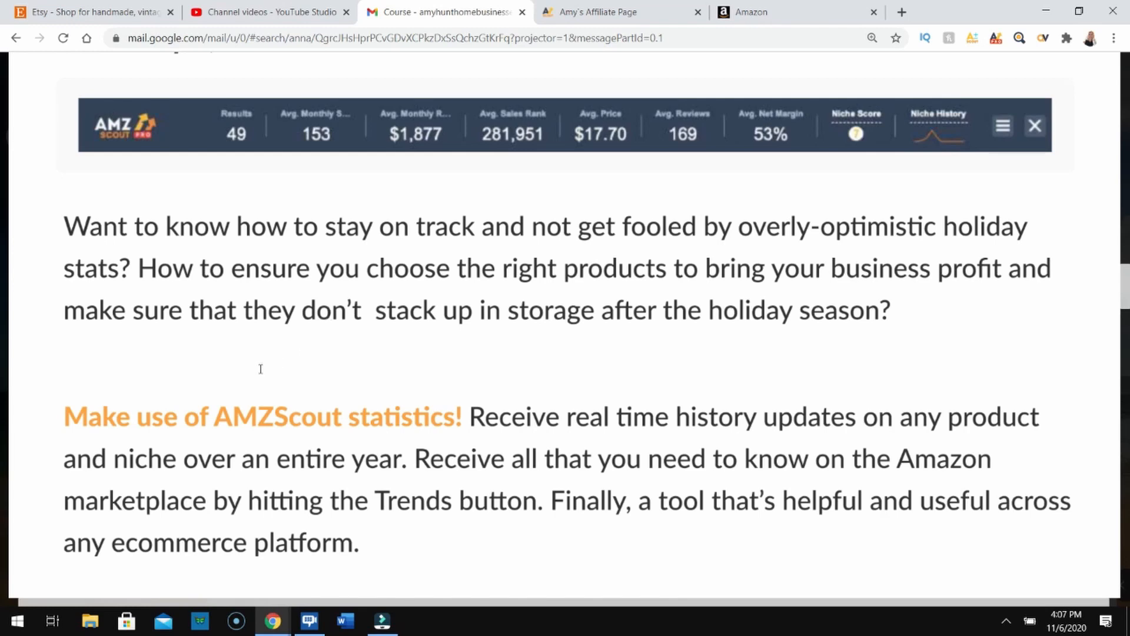
pyautogui.scroll(-3)
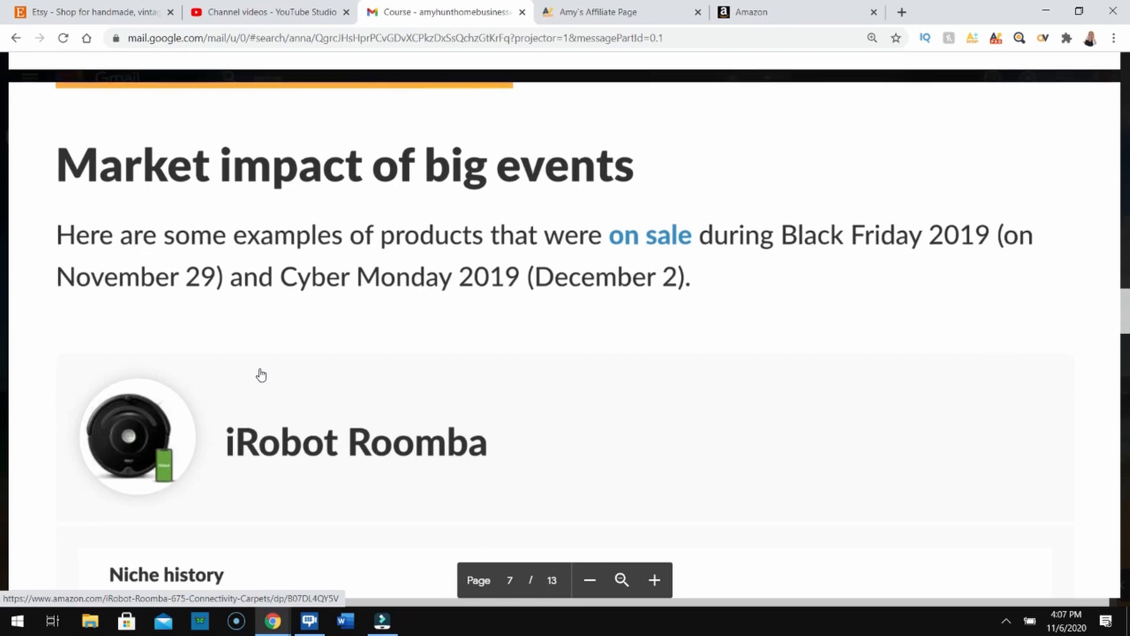
# Scroll through the Roomba, Furbo and 23andMe charts to page 9's LEGO City Ambulance Helicopter chart.
pyautogui.scroll(-3)
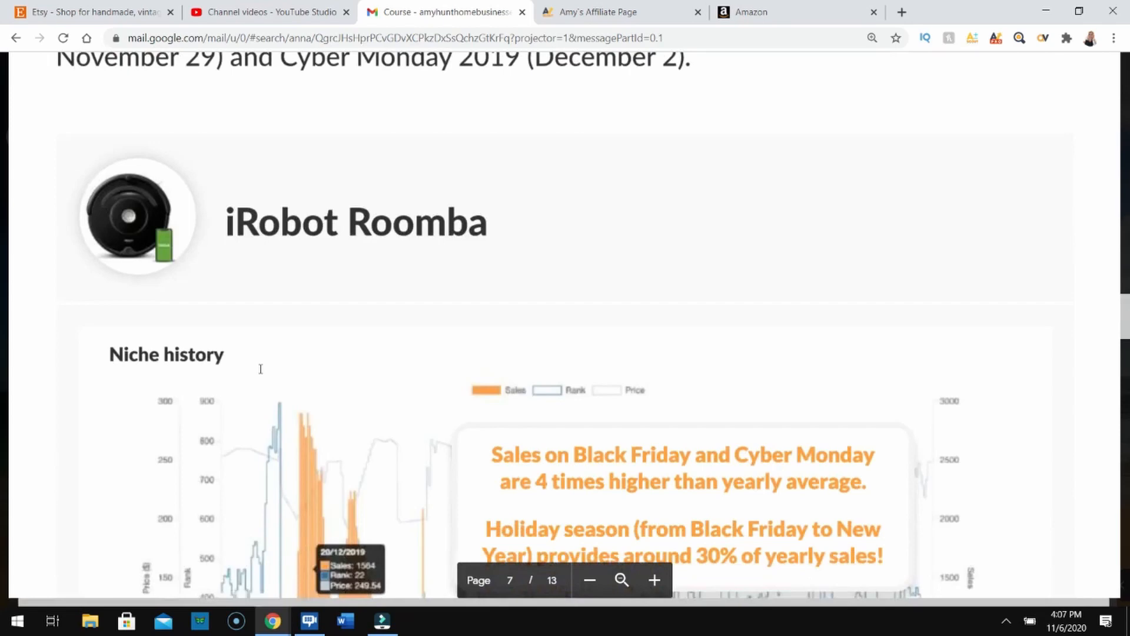
pyautogui.scroll(-3)
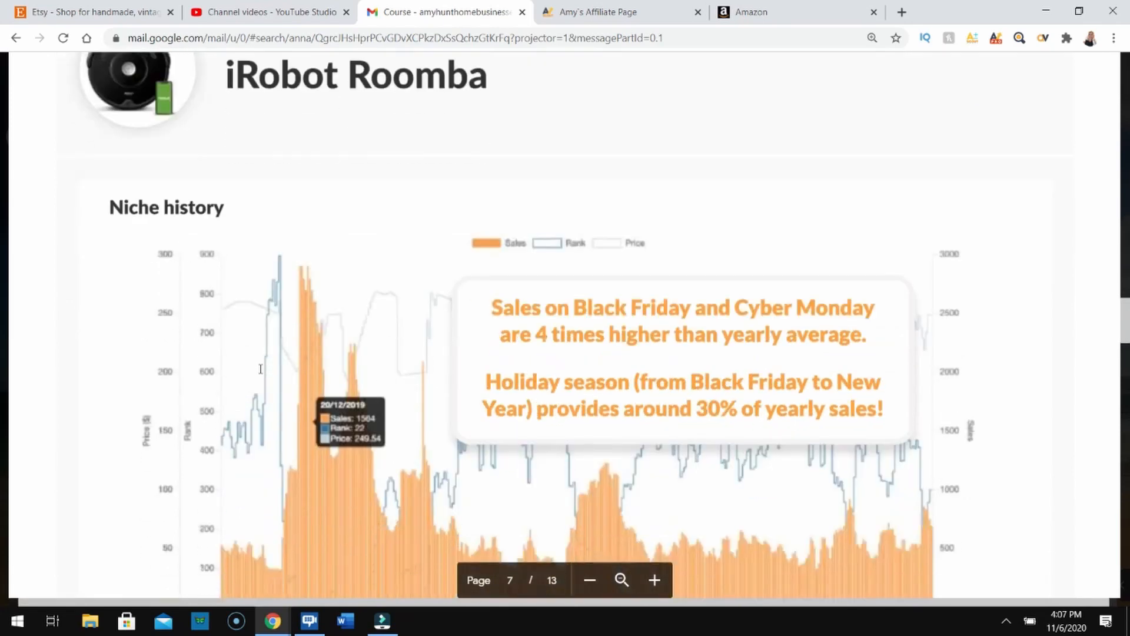
pyautogui.scroll(-3)
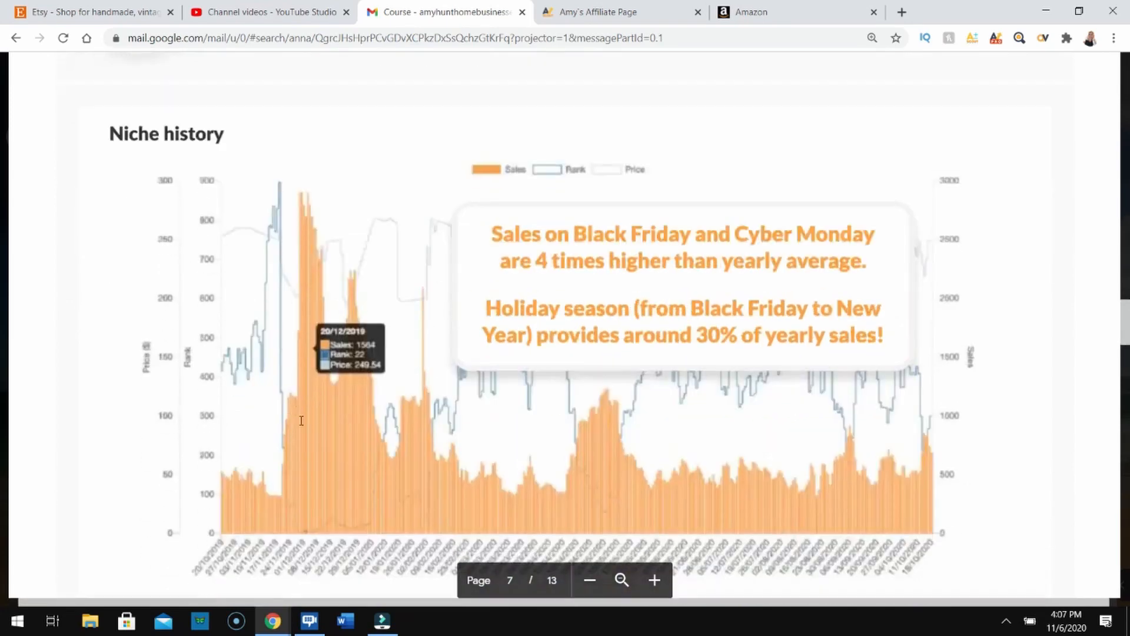
pyautogui.scroll(-3)
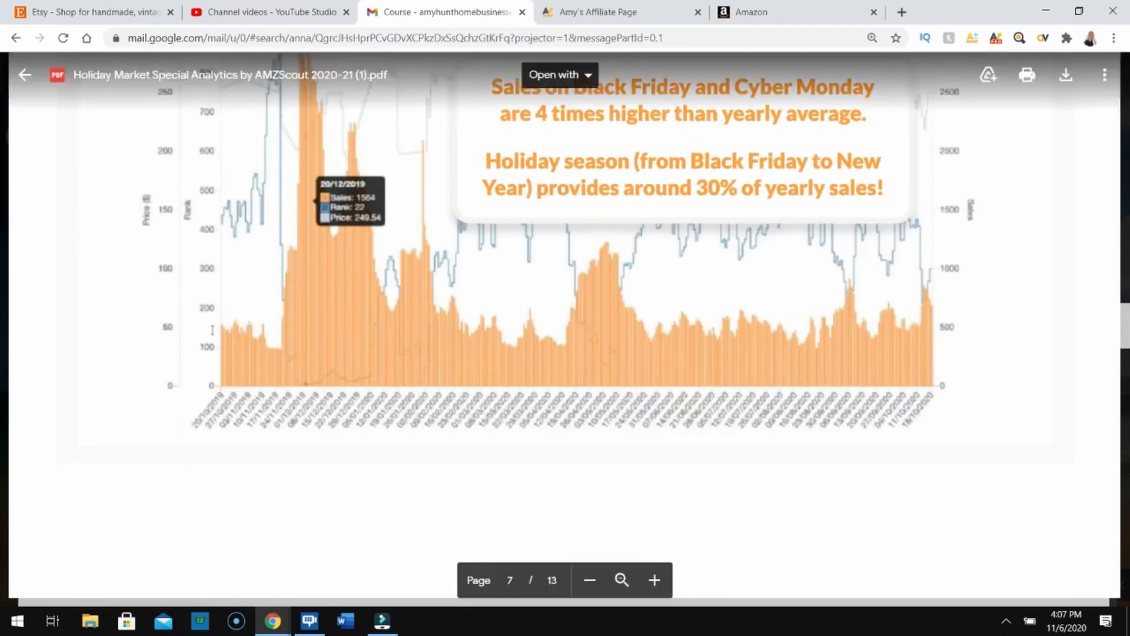
pyautogui.scroll(-3)
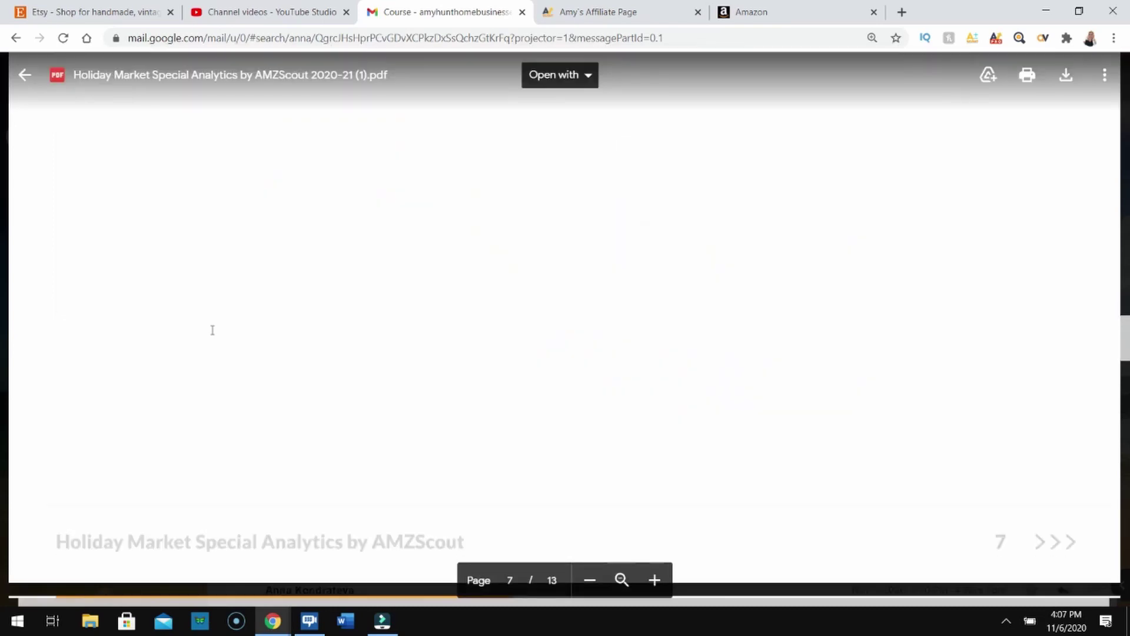
pyautogui.scroll(-3)
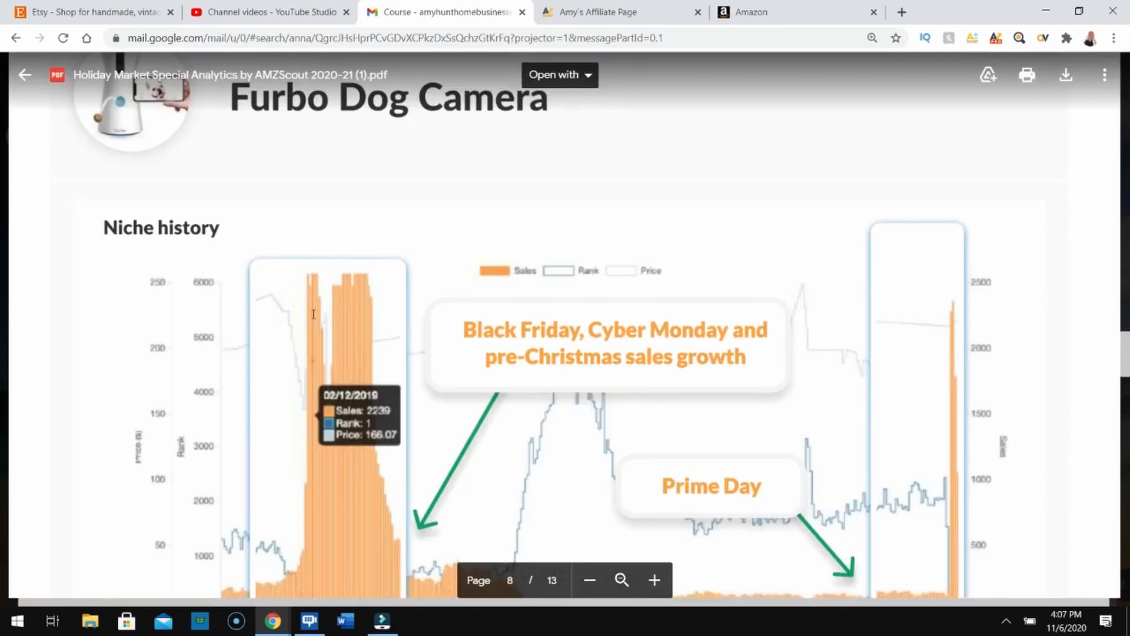
pyautogui.scroll(-3)
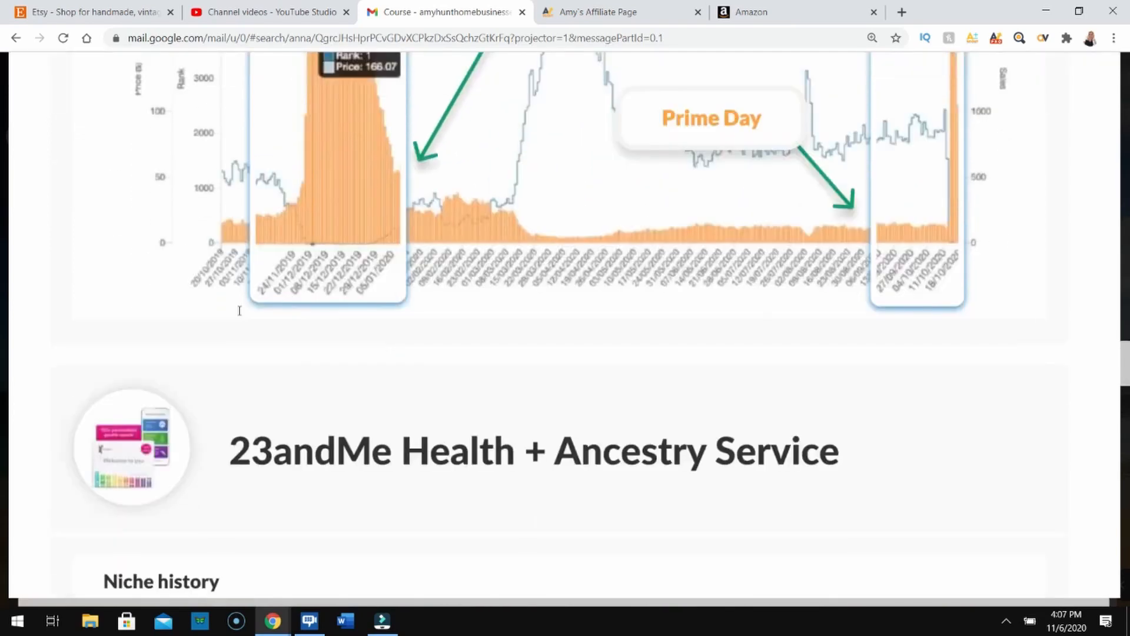
pyautogui.scroll(-3)
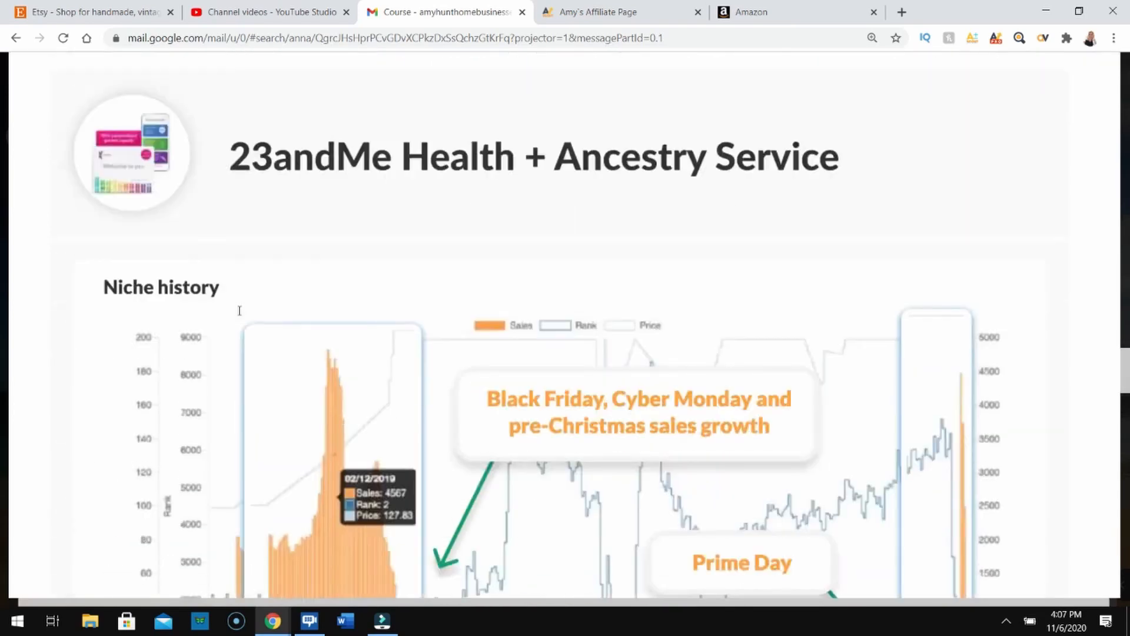
pyautogui.scroll(-3)
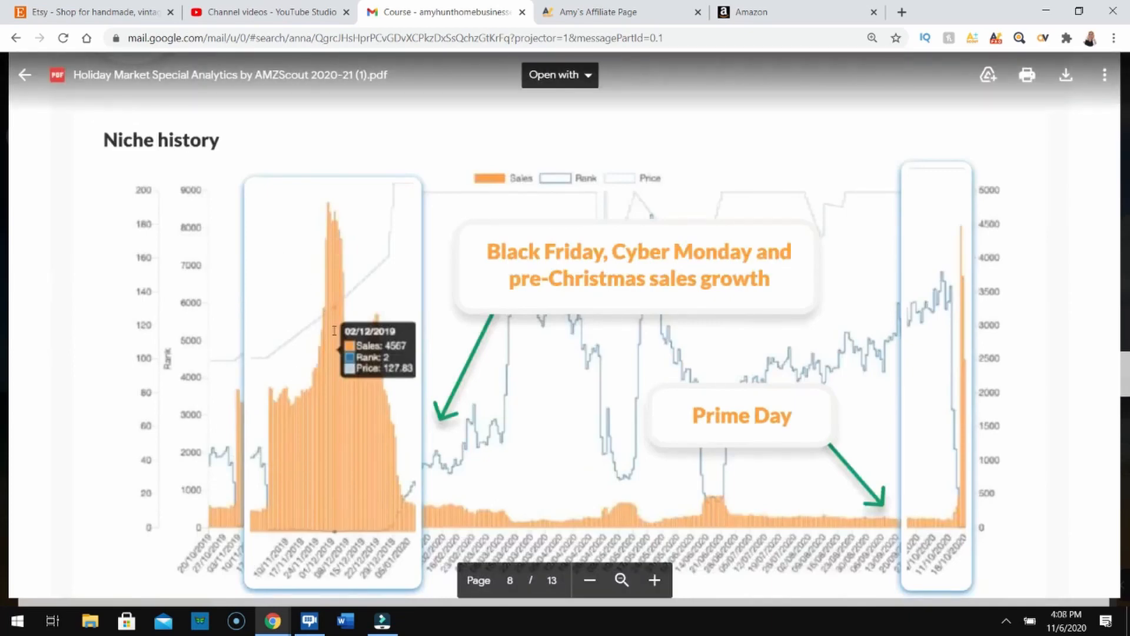
pyautogui.scroll(-3)
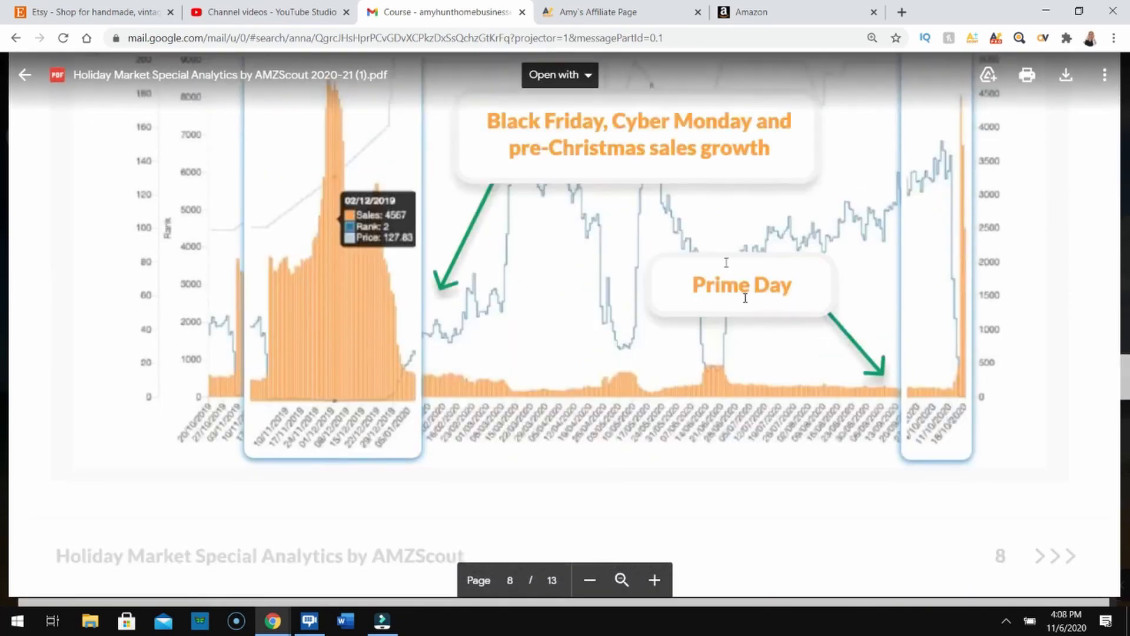
pyautogui.scroll(-3)
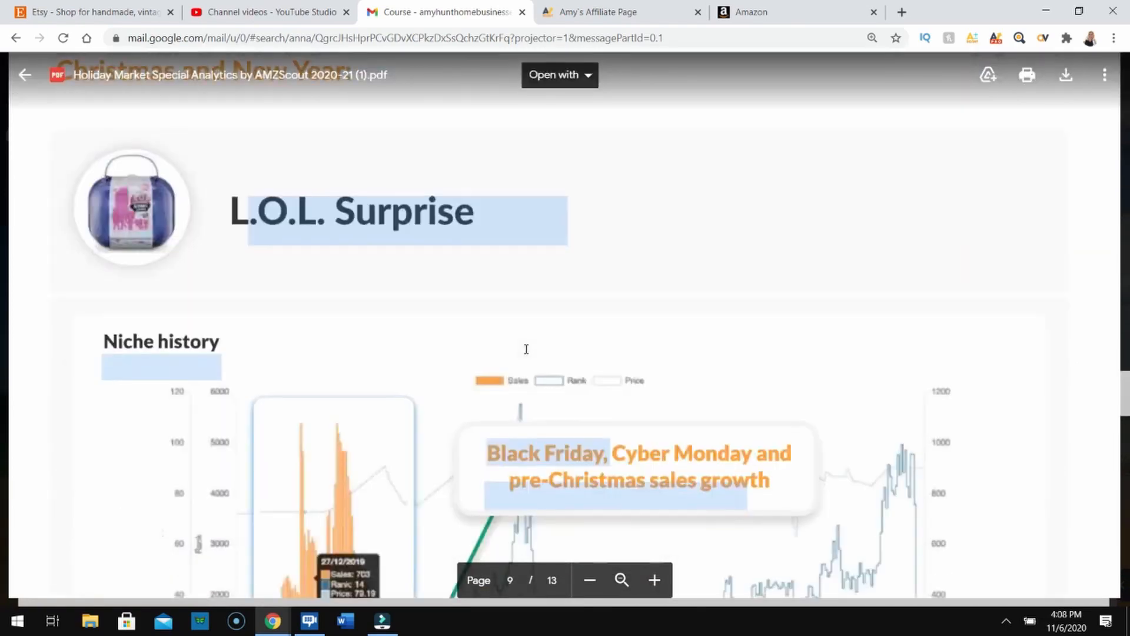
pyautogui.scroll(-3)
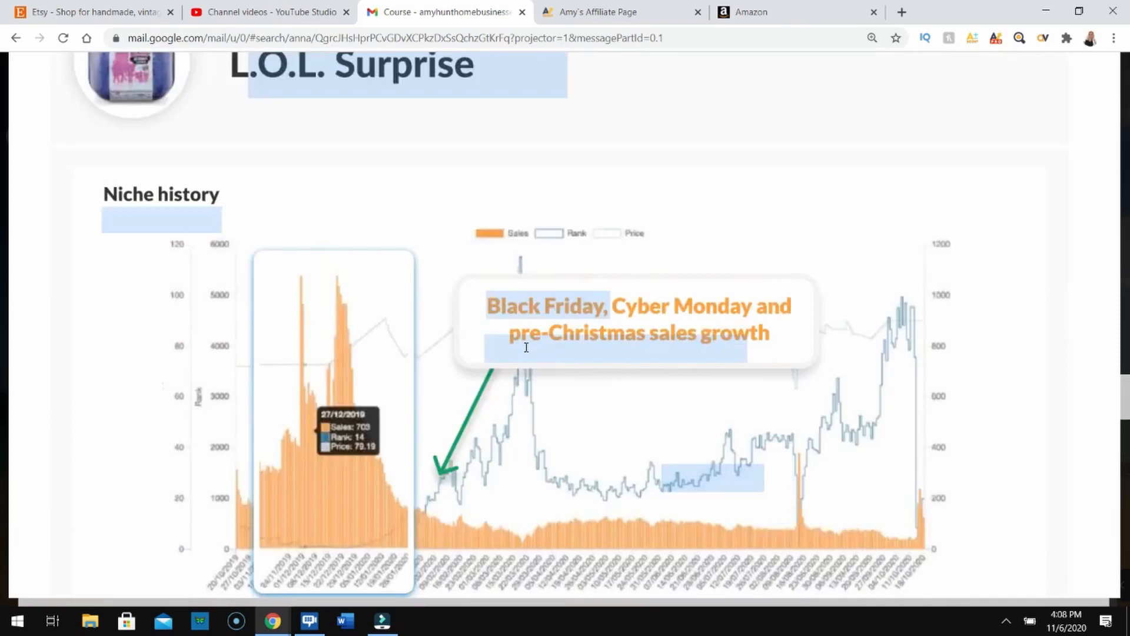
pyautogui.scroll(-3)
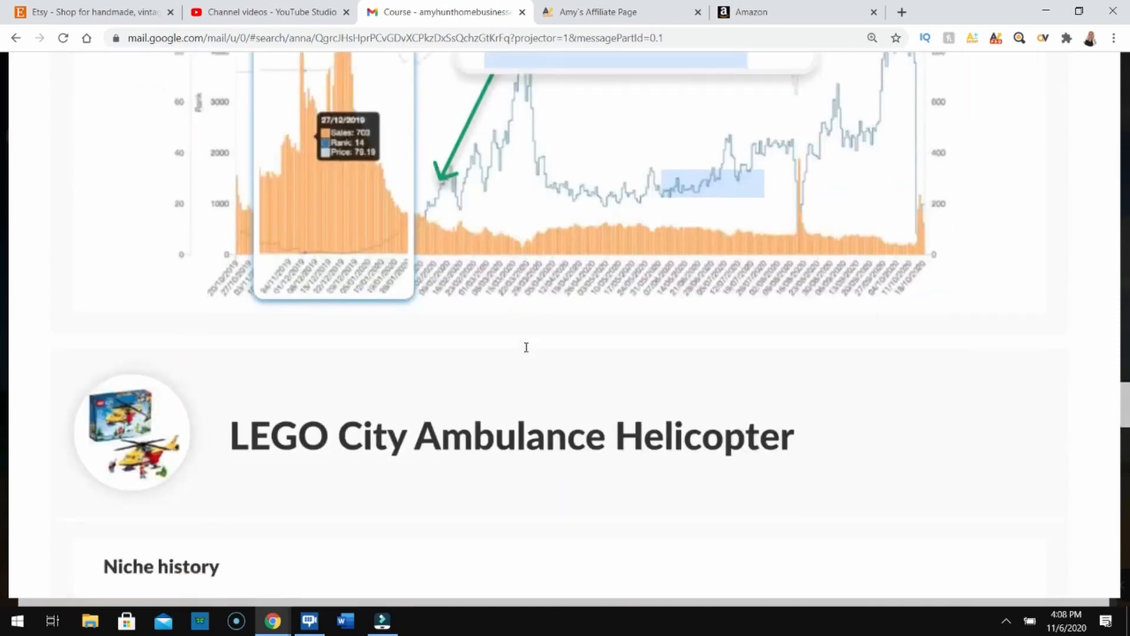
pyautogui.scroll(-3)
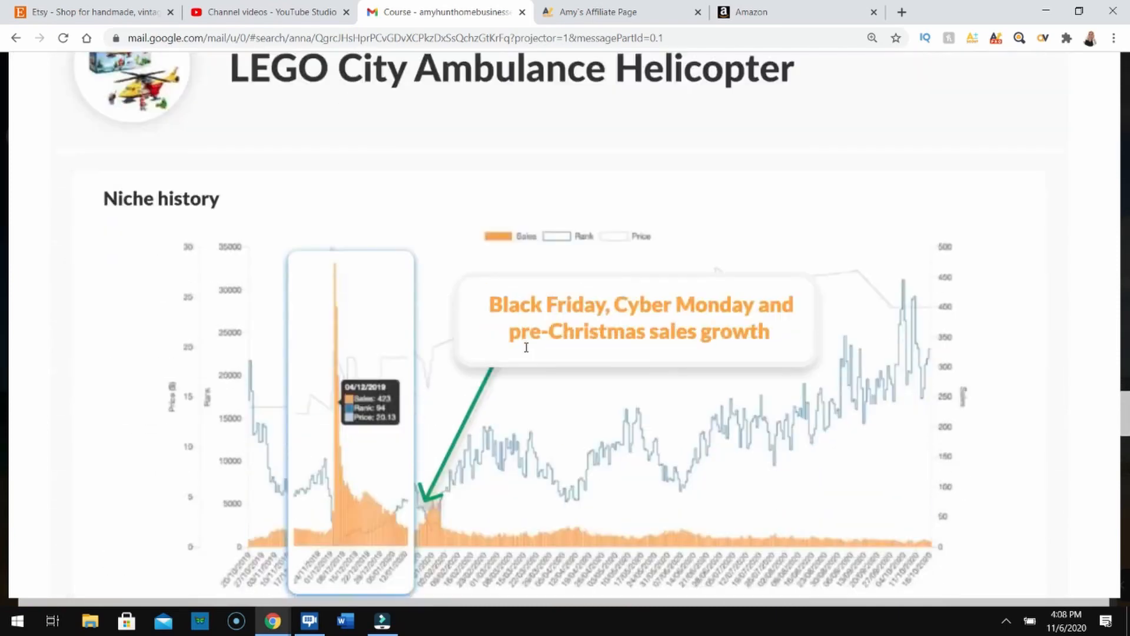
pyautogui.scroll(-3)
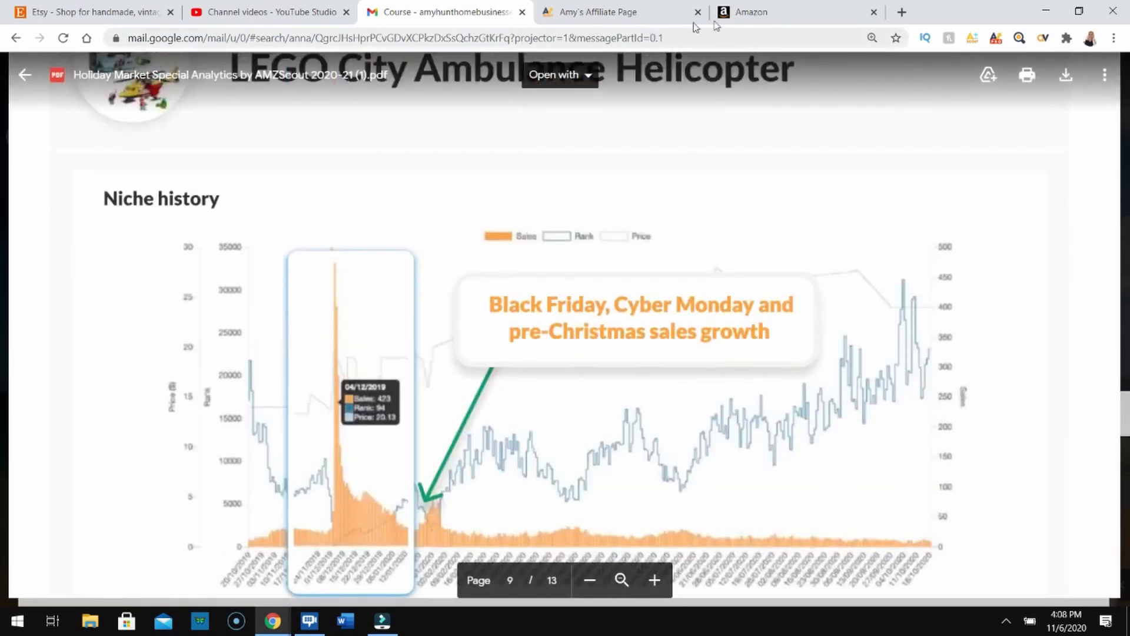
pyautogui.moveTo(757, 19)
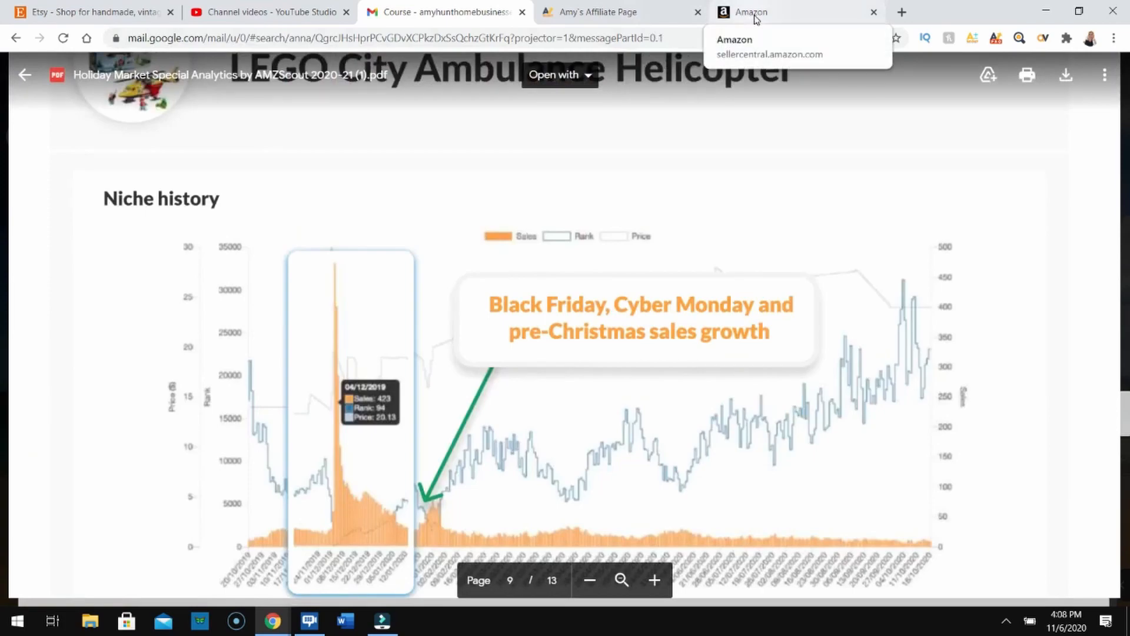
pyautogui.moveTo(759, 20)
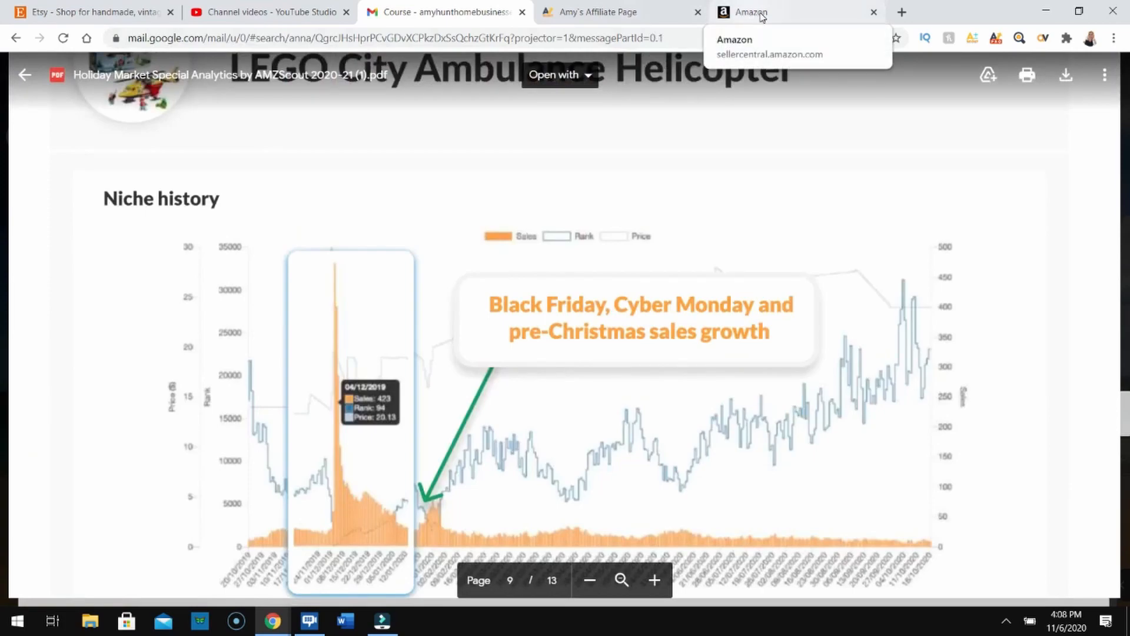